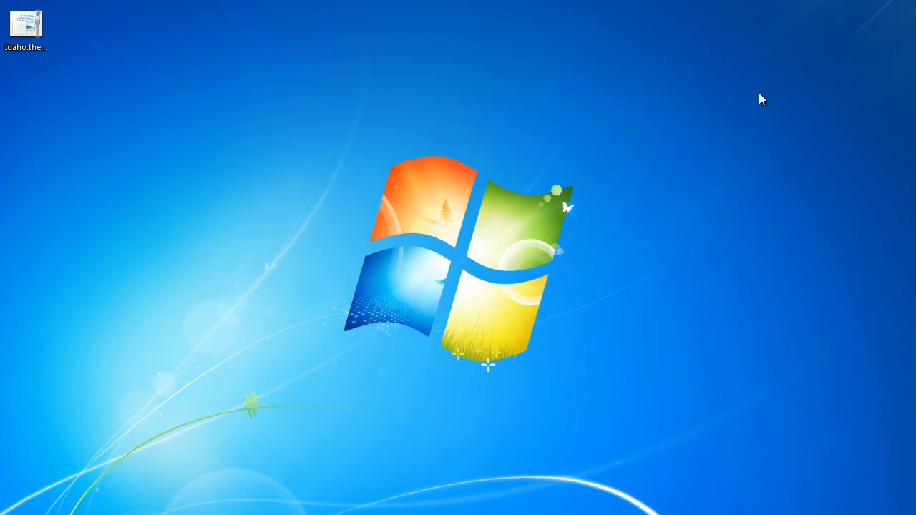
- Bring up the Personalization window from the desktop's right-click menu
{"action": "left_click", "coordinate": [26, 26]}
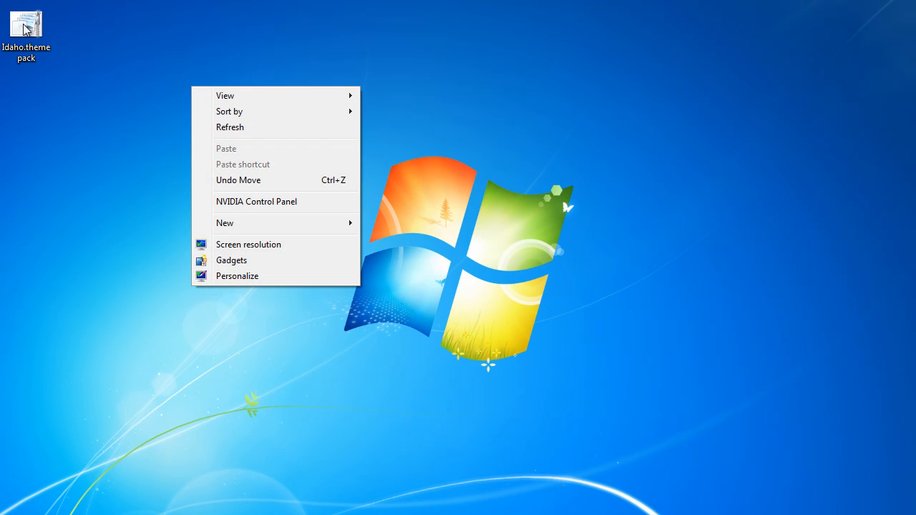
{"action": "left_click", "coordinate": [237, 275]}
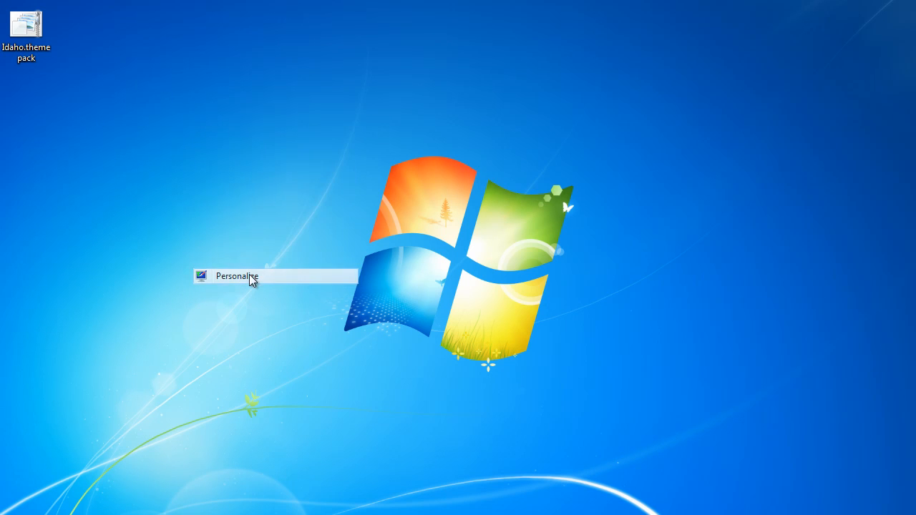
{"action": "left_click", "coordinate": [236, 276]}
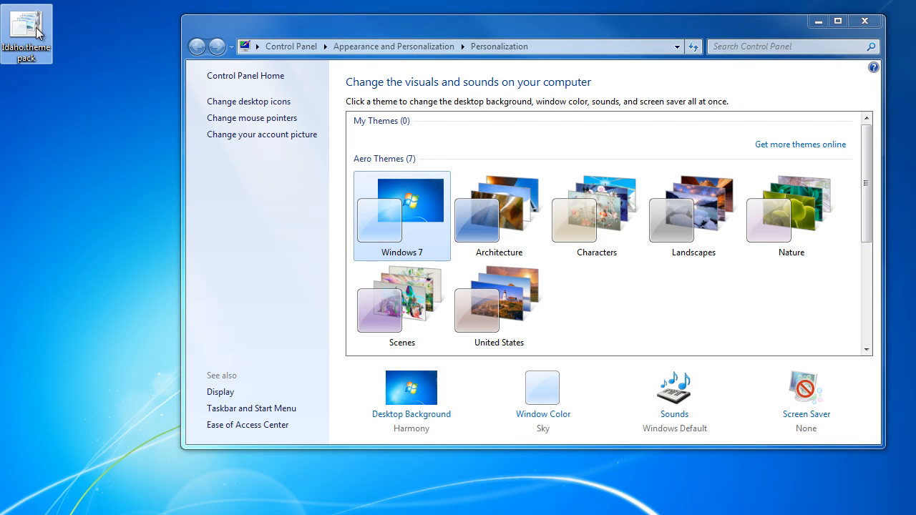
- Install and apply the Idaho.themepack from the desktop, adding Idaho under My Themes
{"action": "double_click", "coordinate": [26, 25]}
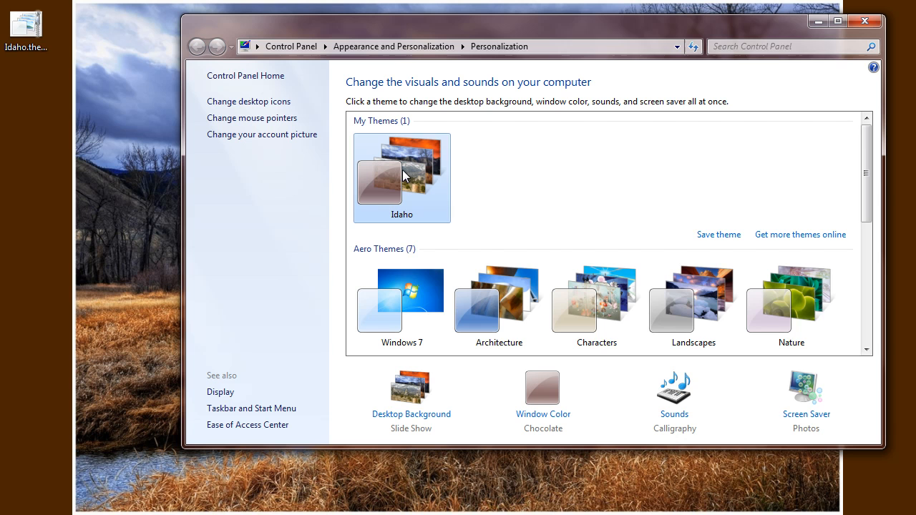
{"action": "mouse_move", "coordinate": [779, 428]}
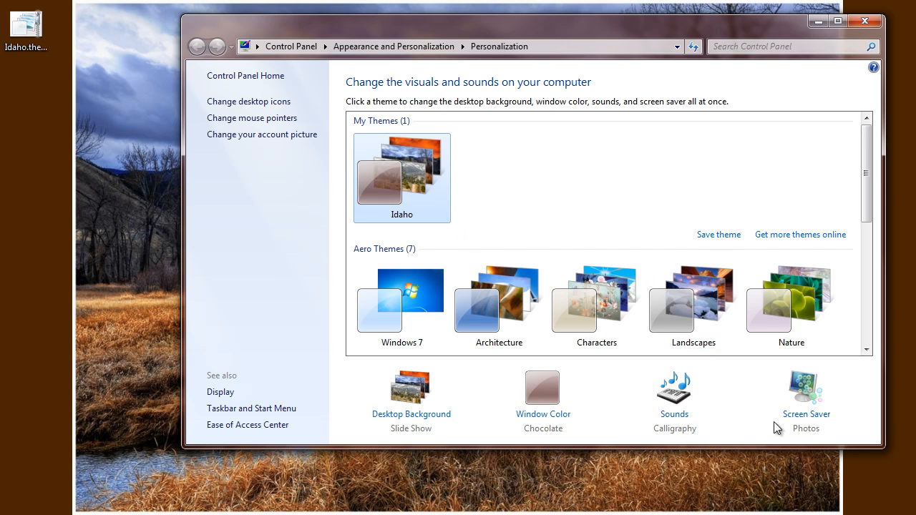
{"action": "mouse_move", "coordinate": [804, 428]}
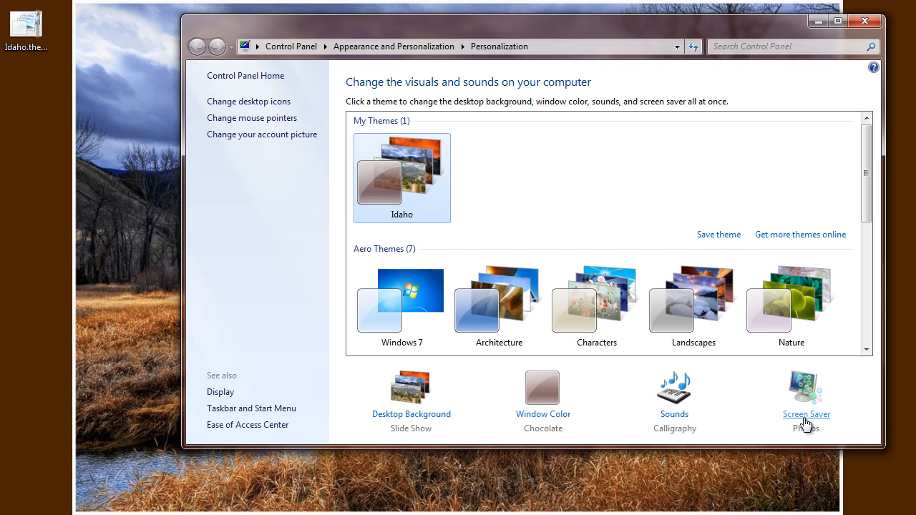
{"action": "mouse_move", "coordinate": [799, 418]}
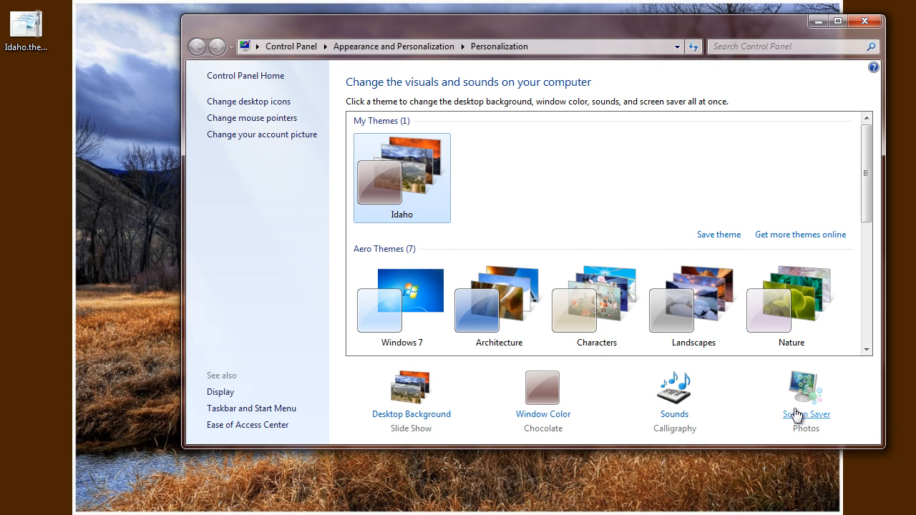
{"action": "mouse_move", "coordinate": [361, 178]}
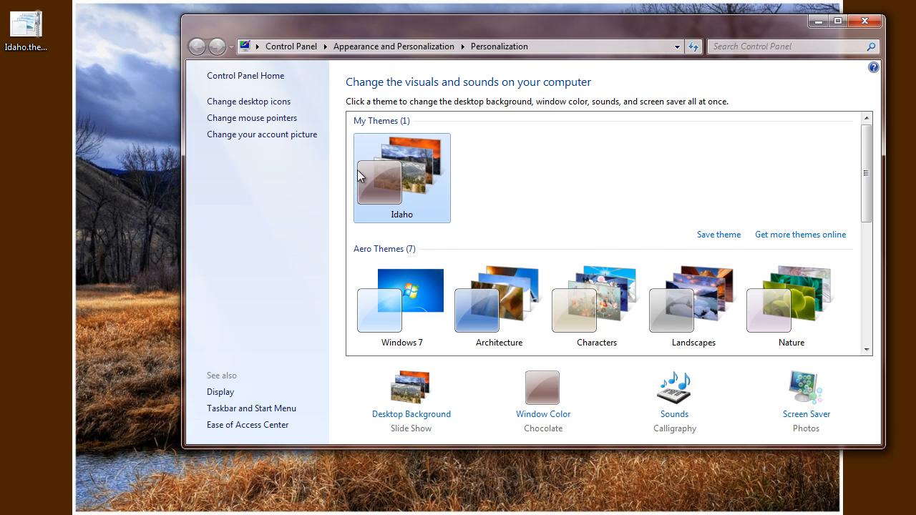
{"action": "mouse_move", "coordinate": [521, 328]}
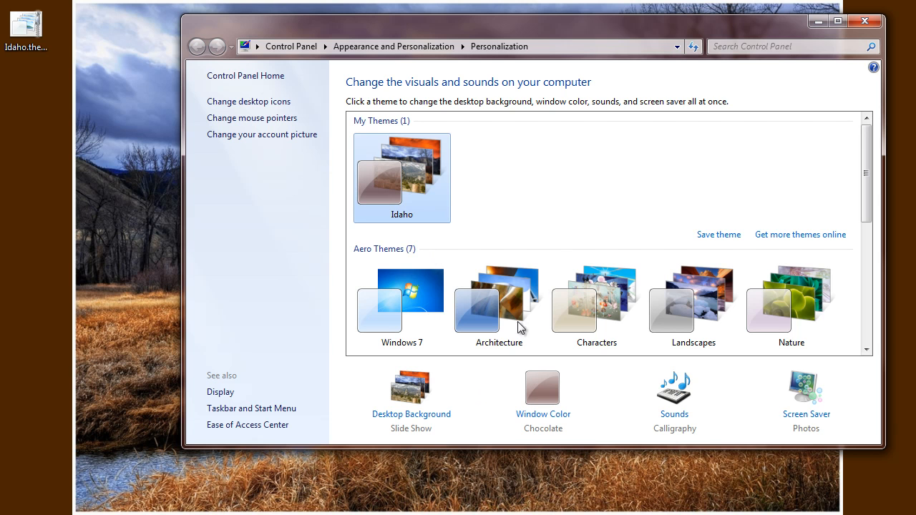
{"action": "mouse_move", "coordinate": [458, 294]}
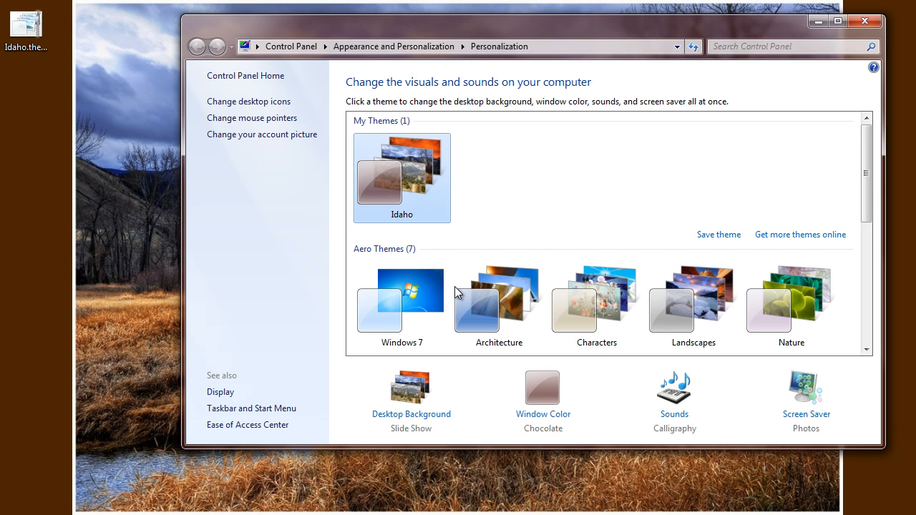
{"action": "mouse_move", "coordinate": [451, 289]}
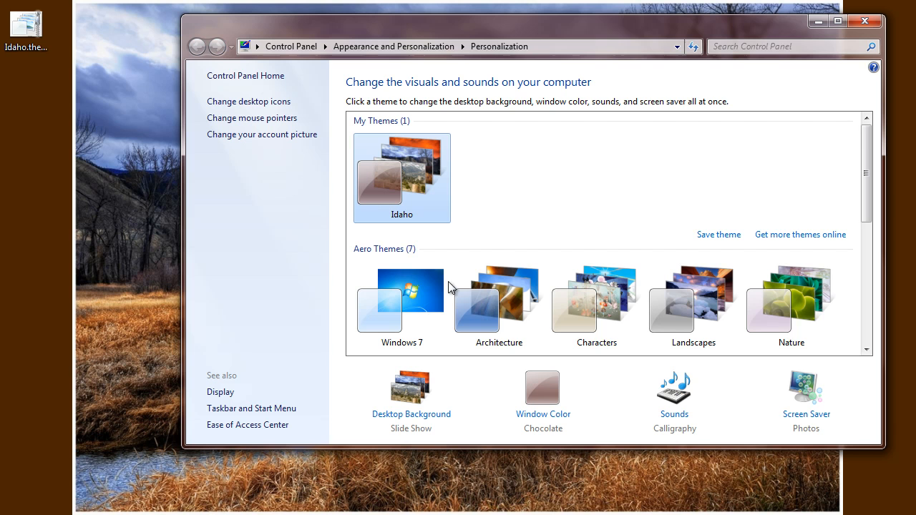
{"action": "mouse_move", "coordinate": [508, 296]}
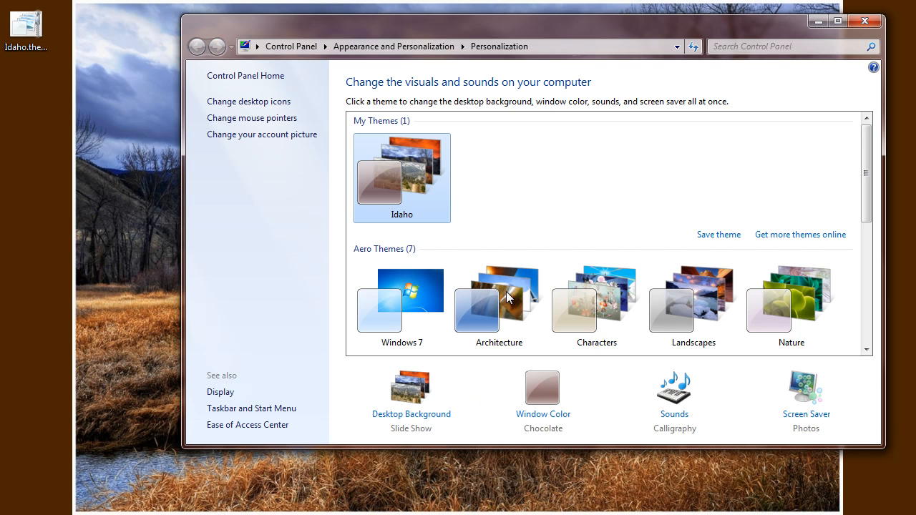
{"action": "mouse_move", "coordinate": [713, 279]}
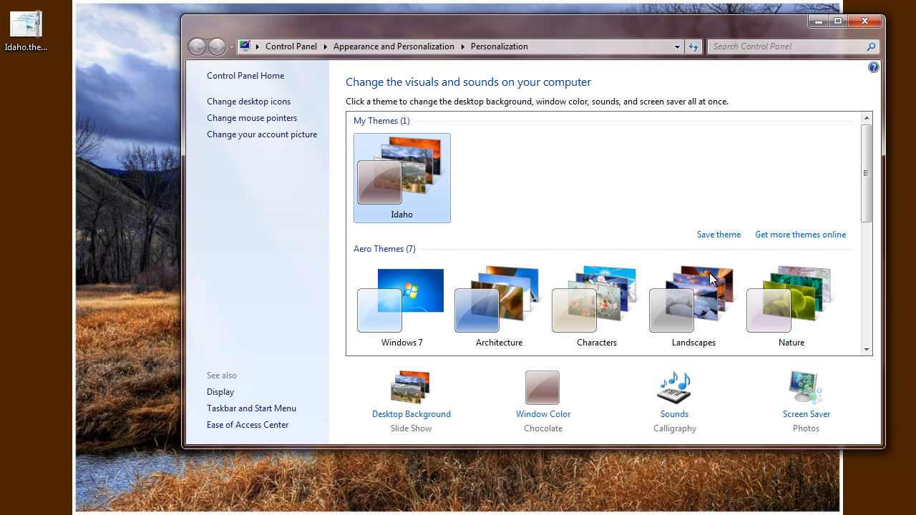
{"action": "left_click", "coordinate": [596, 296]}
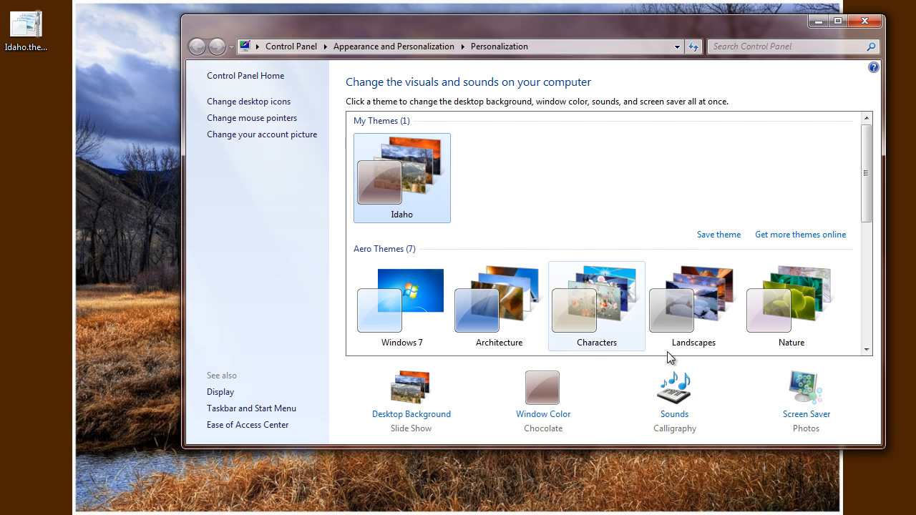
{"action": "mouse_move", "coordinate": [806, 418]}
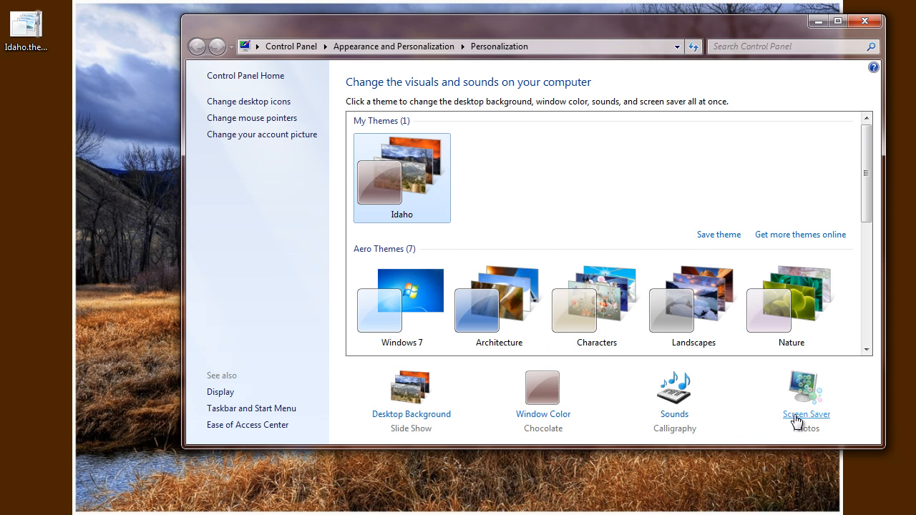
{"action": "left_click", "coordinate": [806, 414]}
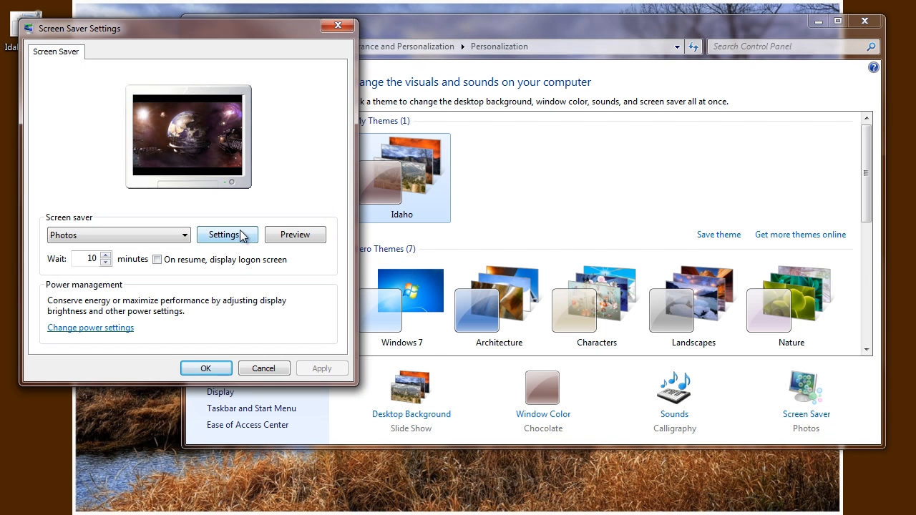
{"action": "left_click", "coordinate": [223, 235]}
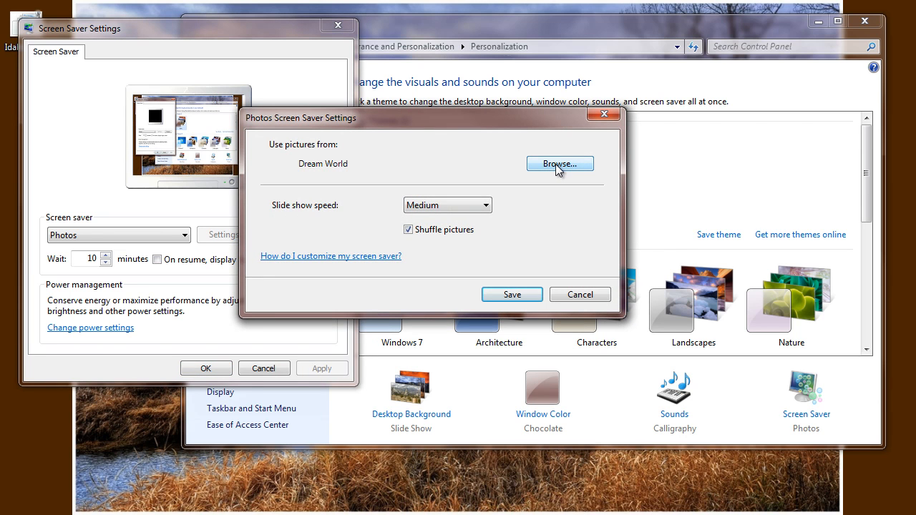
{"action": "mouse_move", "coordinate": [551, 206]}
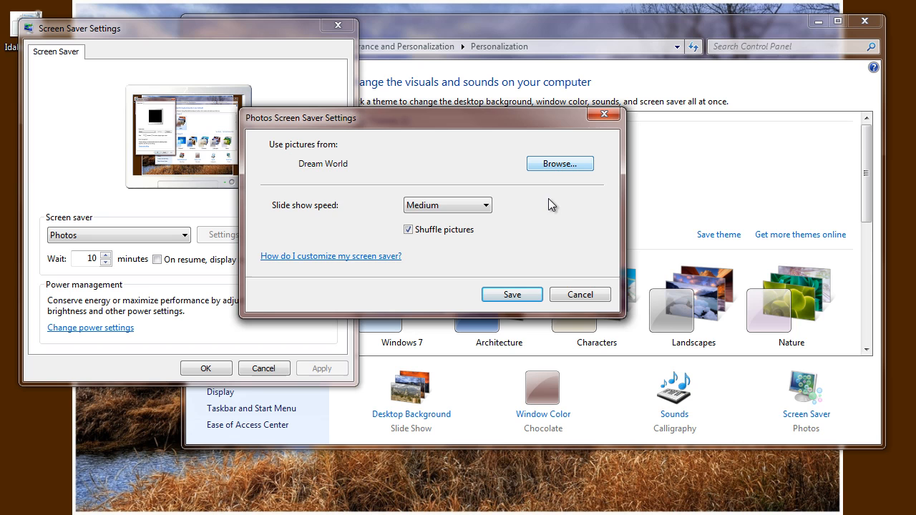
{"action": "left_click", "coordinate": [511, 295]}
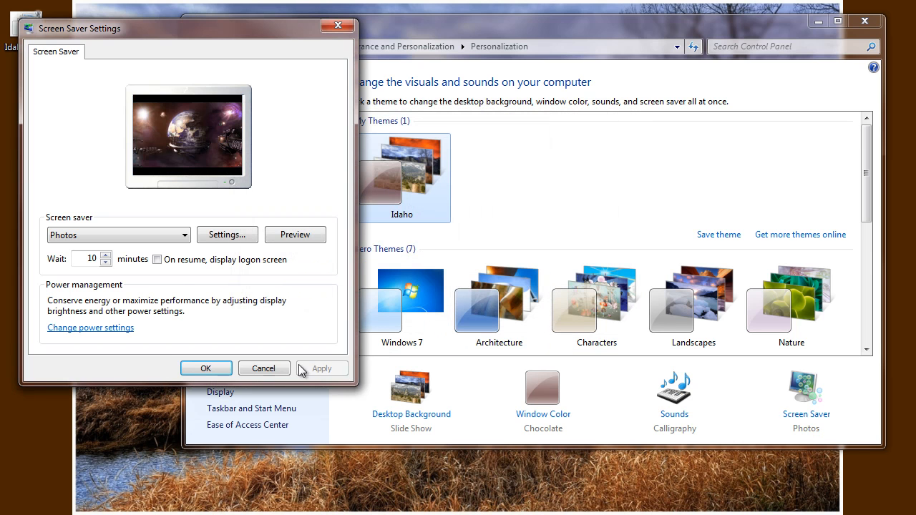
{"action": "left_click", "coordinate": [207, 368]}
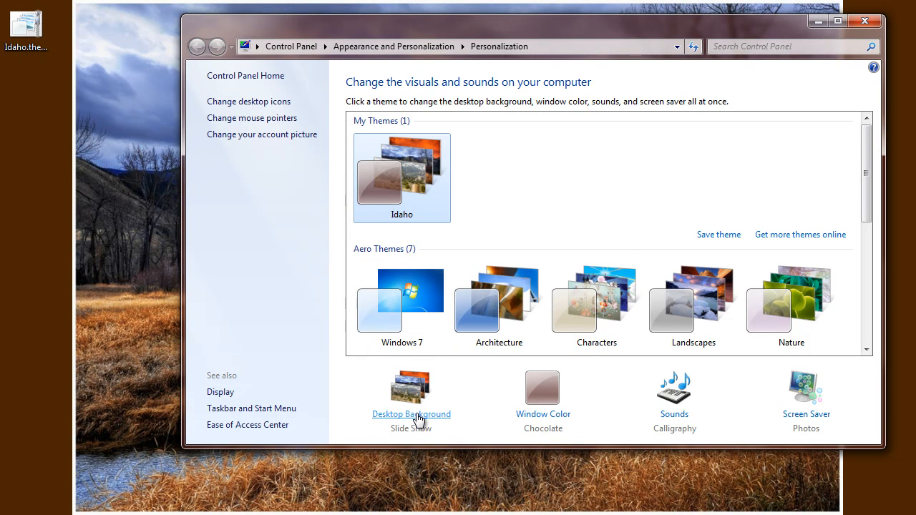
- View the Idaho picture group's folder properties from Desktop Background (83 JPEGs, ~30 MB)
{"action": "left_click", "coordinate": [411, 413]}
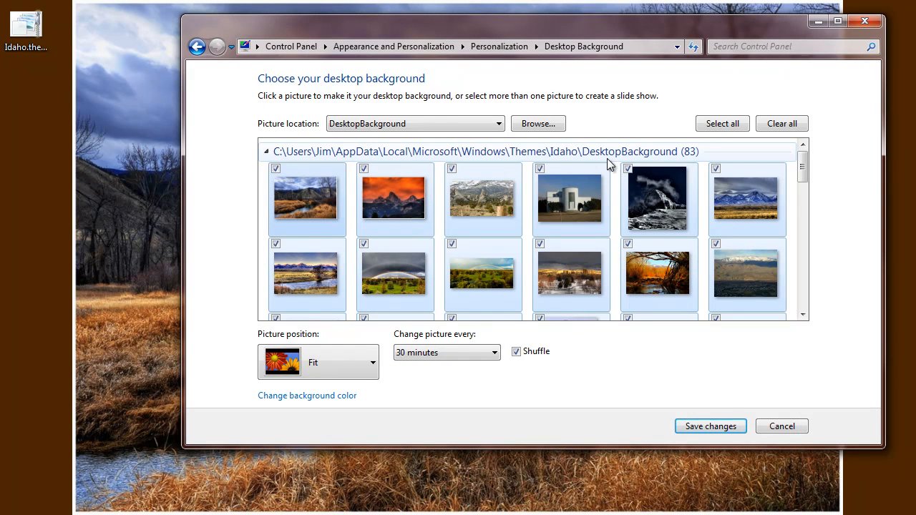
{"action": "right_click", "coordinate": [653, 164]}
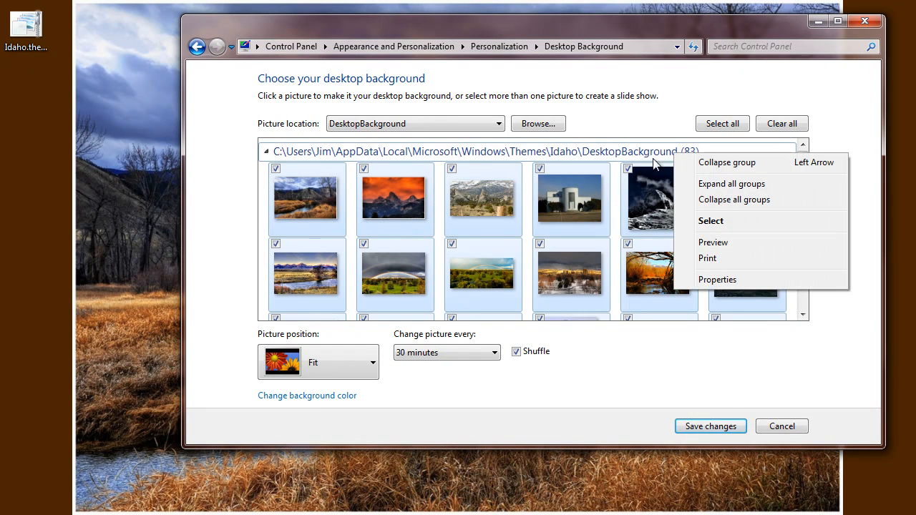
{"action": "left_click", "coordinate": [717, 279]}
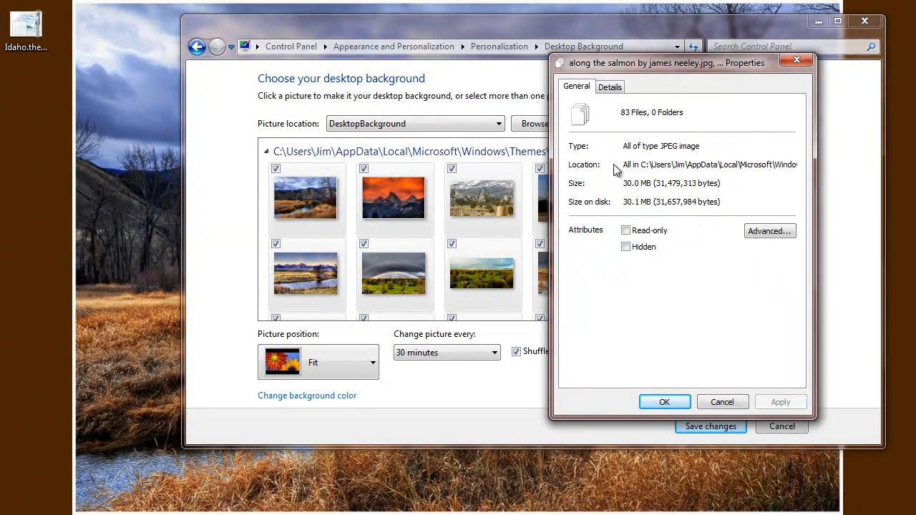
{"action": "mouse_move", "coordinate": [641, 164]}
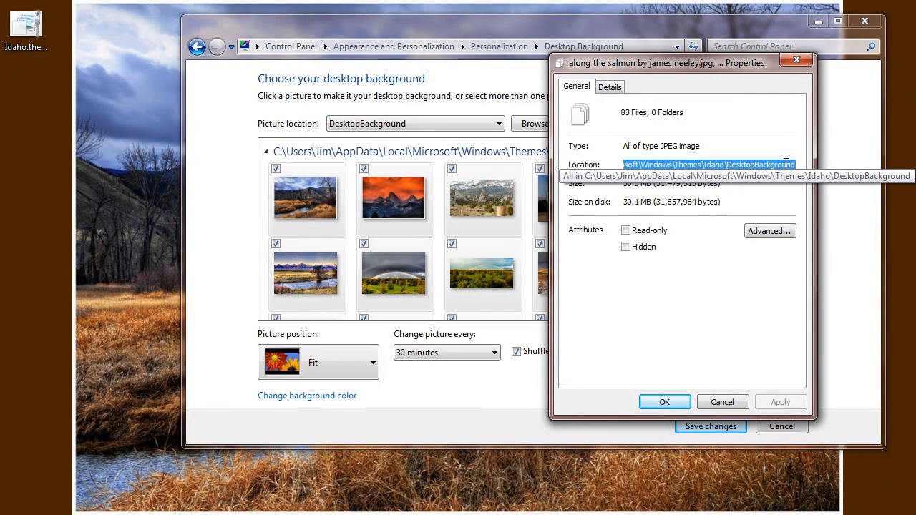
{"action": "mouse_move", "coordinate": [761, 251]}
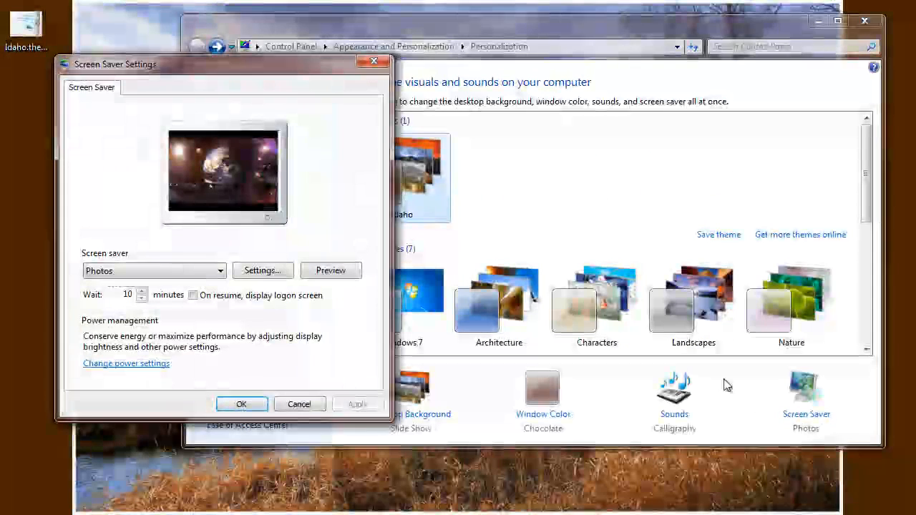
- Keep the Idaho DesktopBackground folder path in a Notepad note above the screen saver settings
{"action": "left_click", "coordinate": [263, 270]}
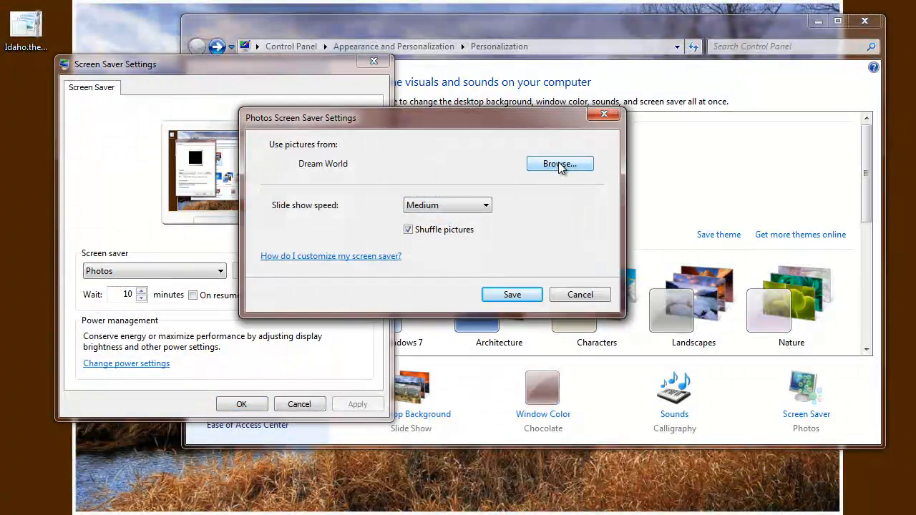
{"action": "mouse_move", "coordinate": [544, 179]}
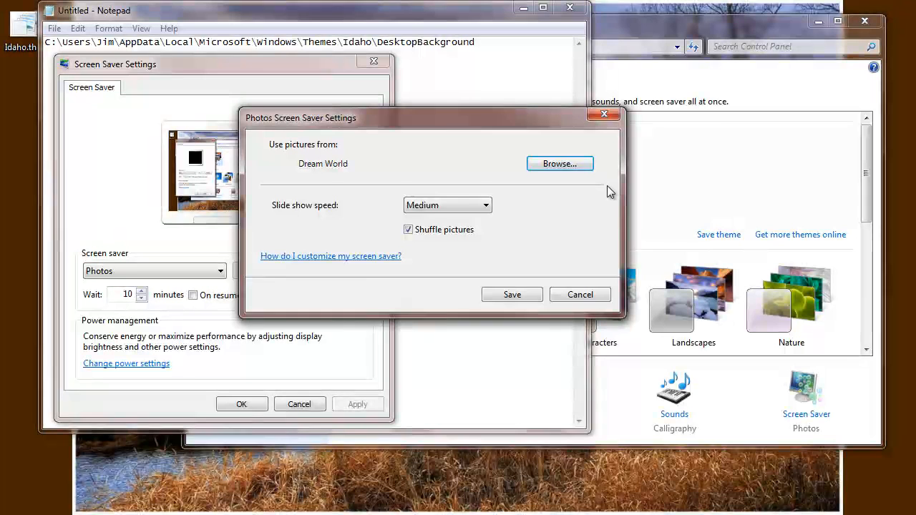
- Point the Photos screen saver at Themes > Idaho > DesktopBackground and preview the slideshow
{"action": "left_click", "coordinate": [560, 164]}
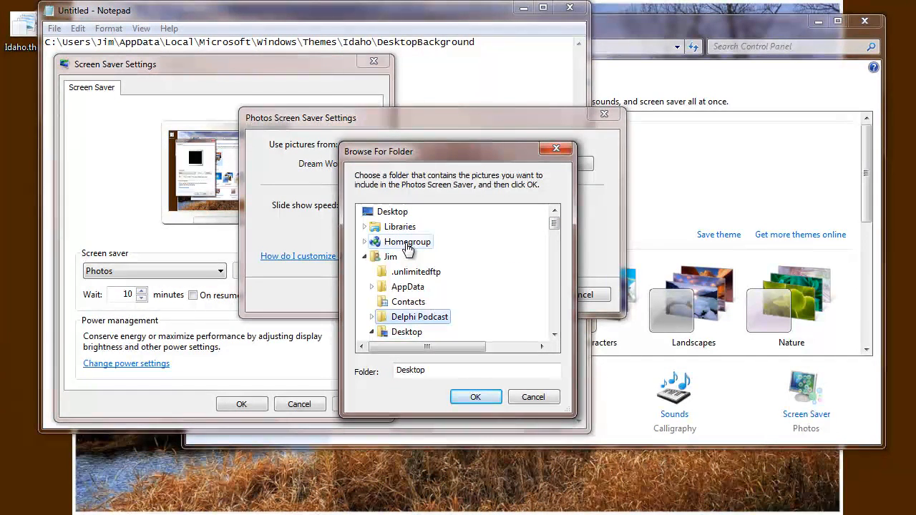
{"action": "left_click", "coordinate": [408, 301]}
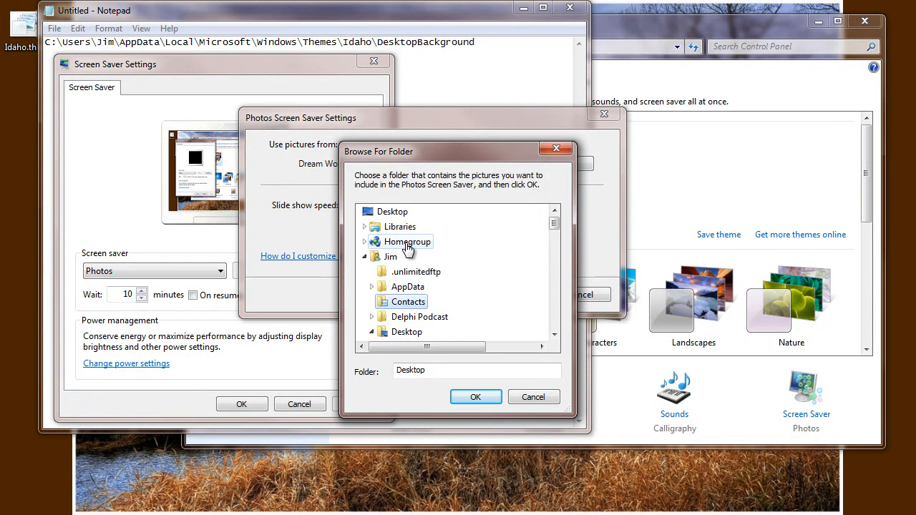
{"action": "left_click", "coordinate": [407, 286]}
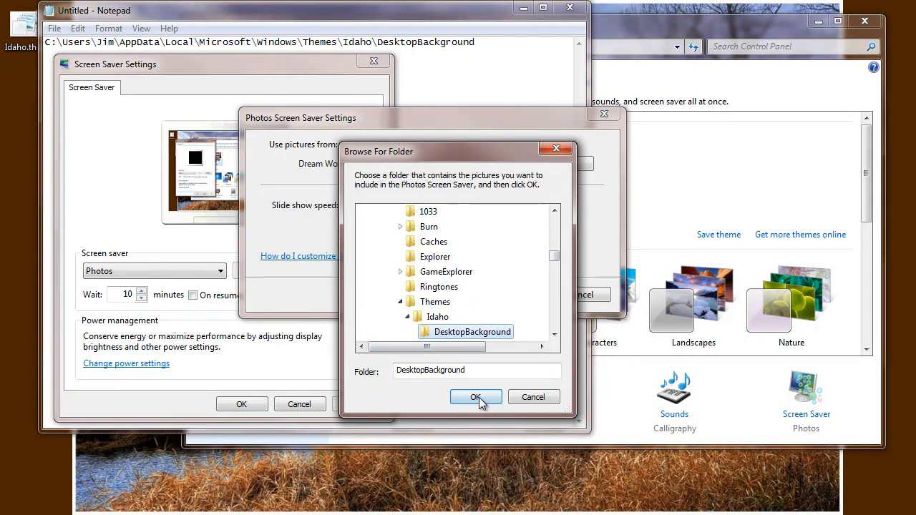
{"action": "left_click", "coordinate": [475, 398]}
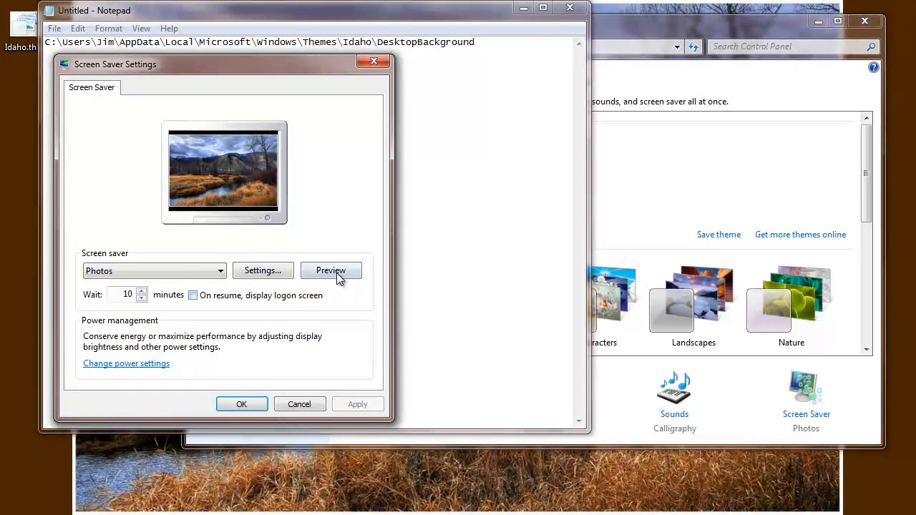
{"action": "left_click", "coordinate": [331, 270]}
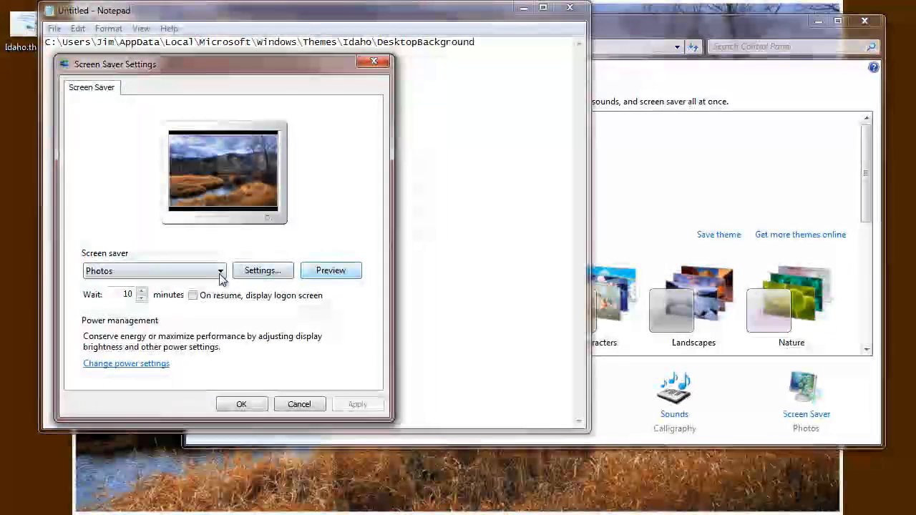
{"action": "left_click", "coordinate": [217, 270]}
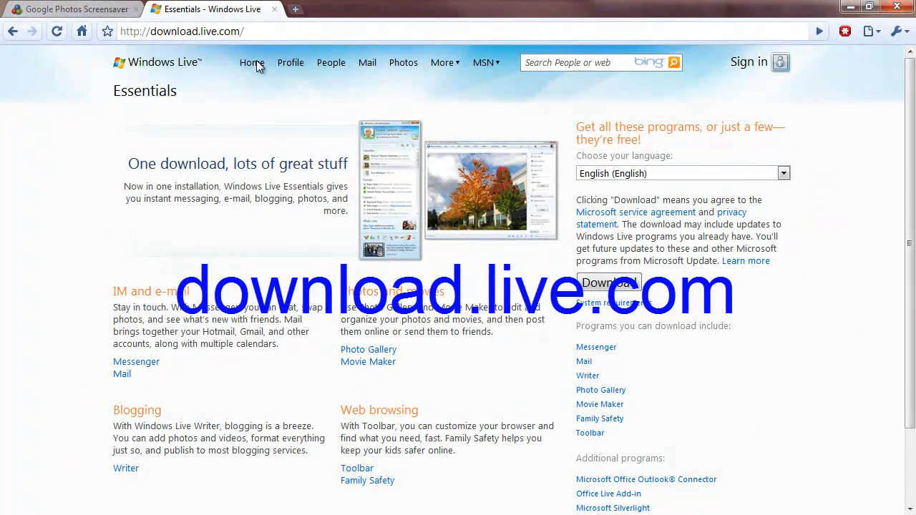
{"action": "mouse_move", "coordinate": [478, 272]}
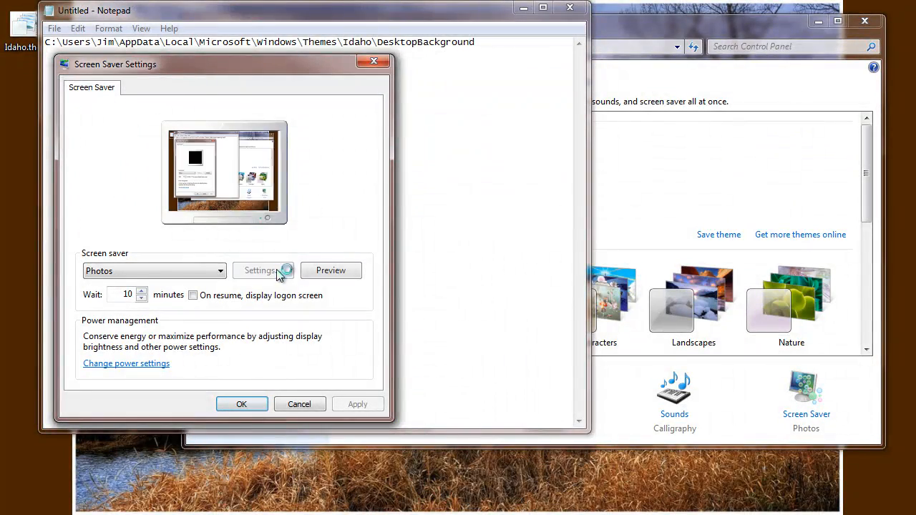
- Switch the screen saver to Windows Live Photo Gallery and review its options without changes
{"action": "left_click", "coordinate": [155, 270]}
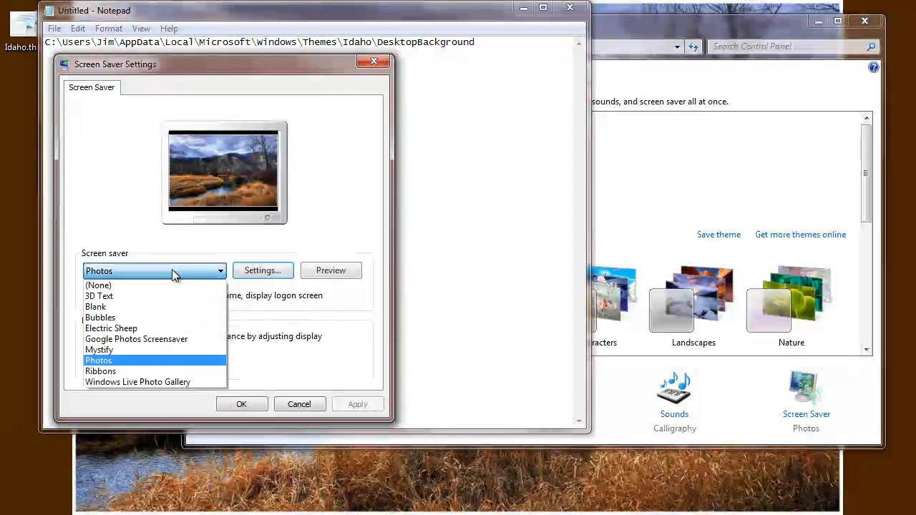
{"action": "left_click", "coordinate": [138, 381]}
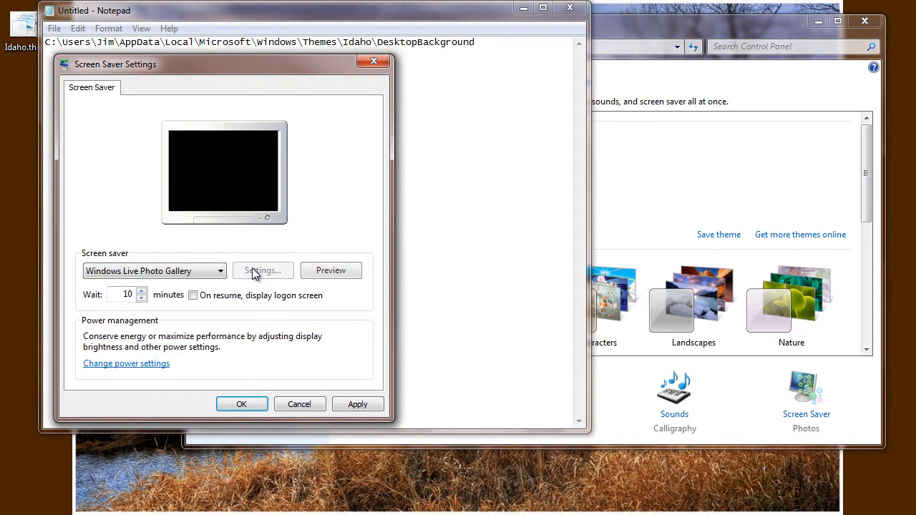
{"action": "left_click", "coordinate": [264, 270]}
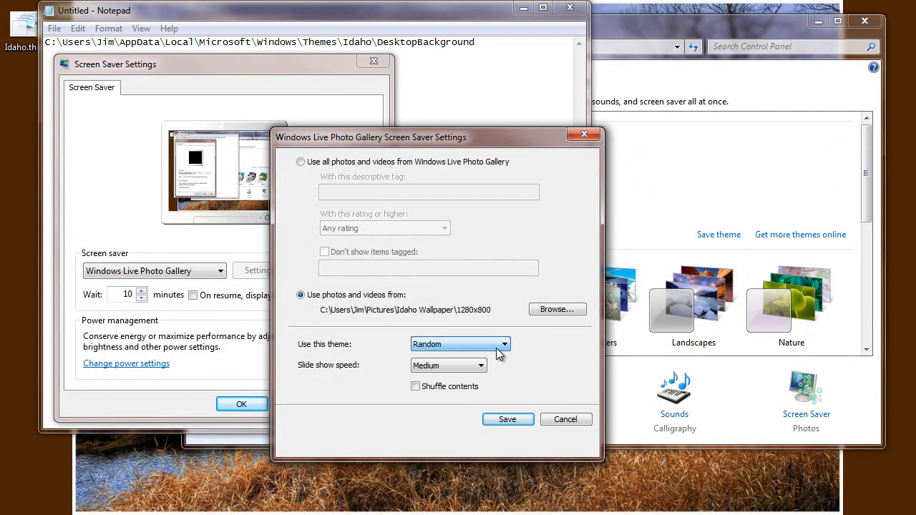
{"action": "left_click", "coordinate": [507, 418]}
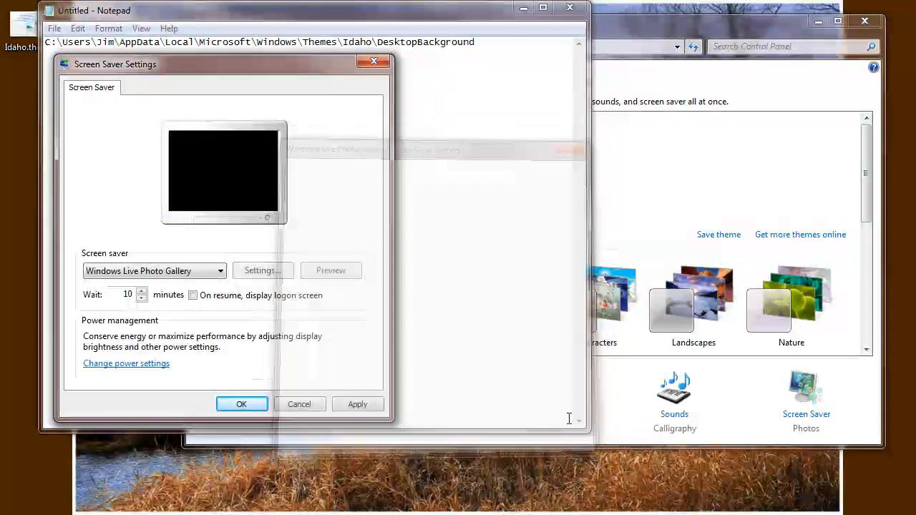
- Re-check the gallery options and its Browse folder choice, cancelling without changing anything
{"action": "left_click", "coordinate": [218, 271]}
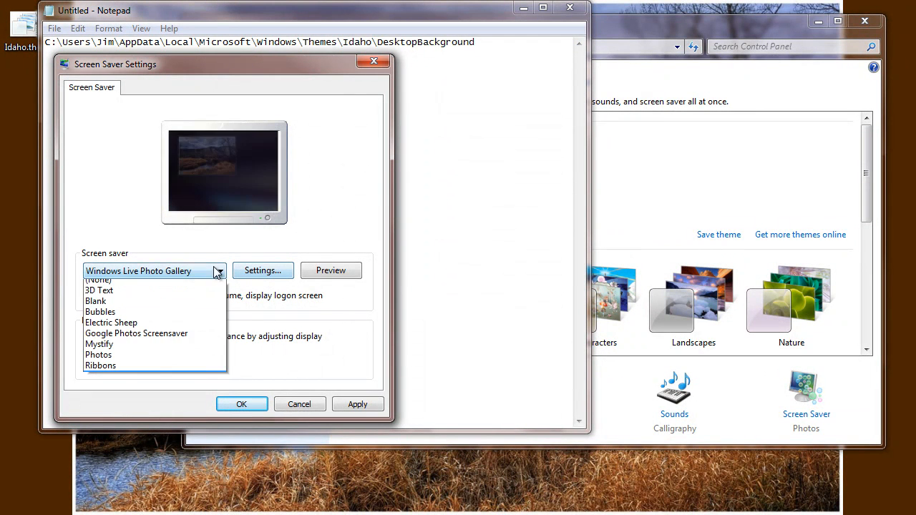
{"action": "left_click", "coordinate": [154, 270]}
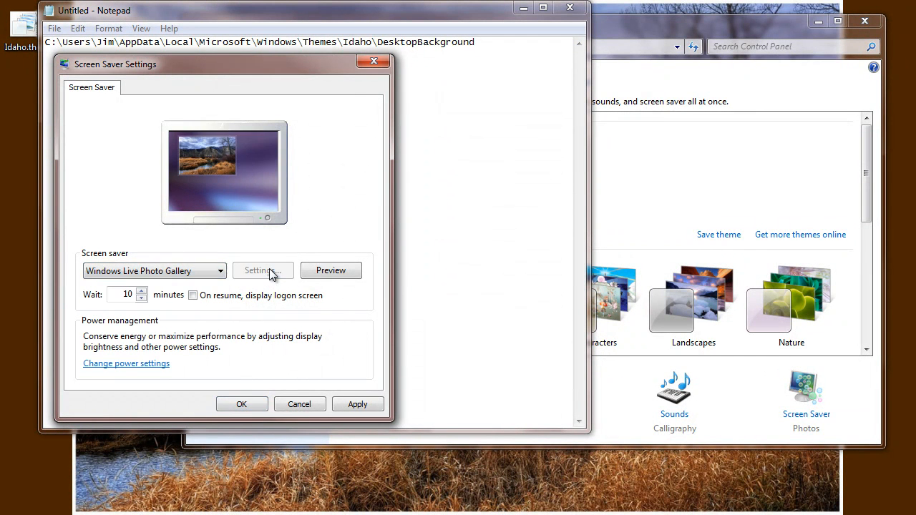
{"action": "left_click", "coordinate": [262, 270]}
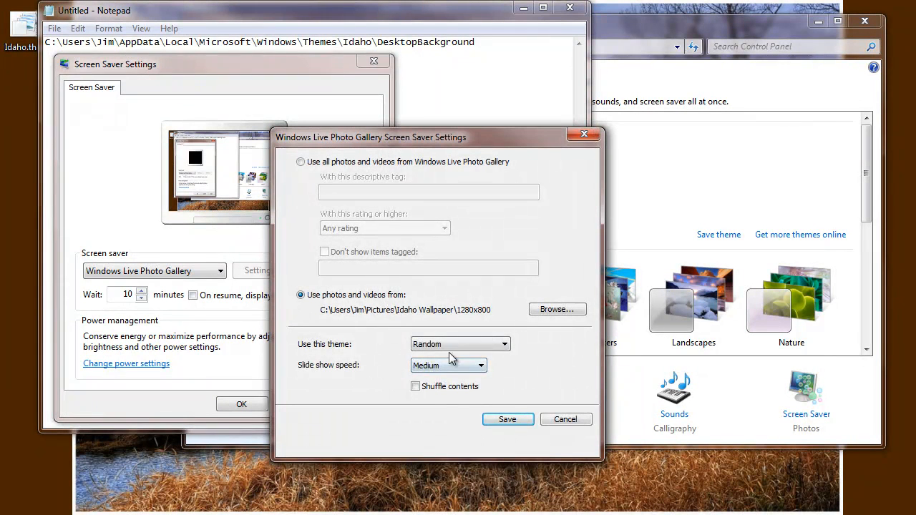
{"action": "left_click", "coordinate": [504, 343]}
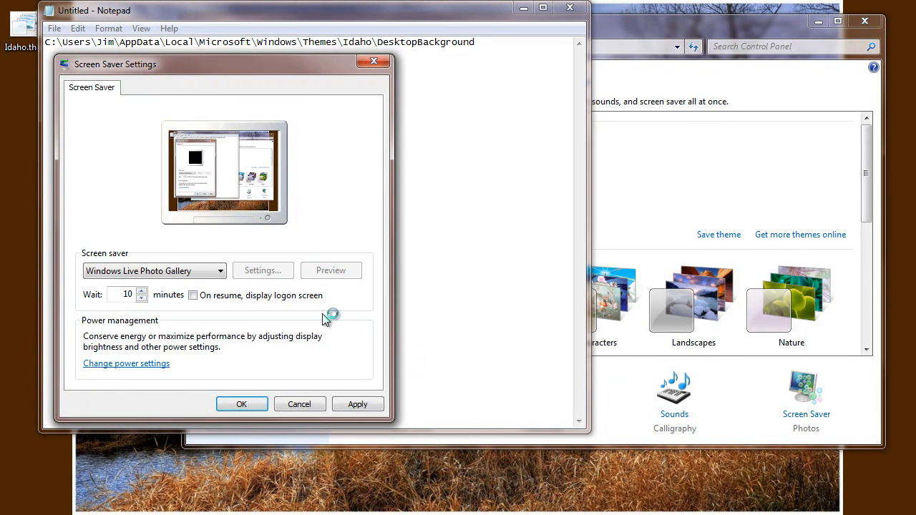
{"action": "left_click", "coordinate": [264, 269]}
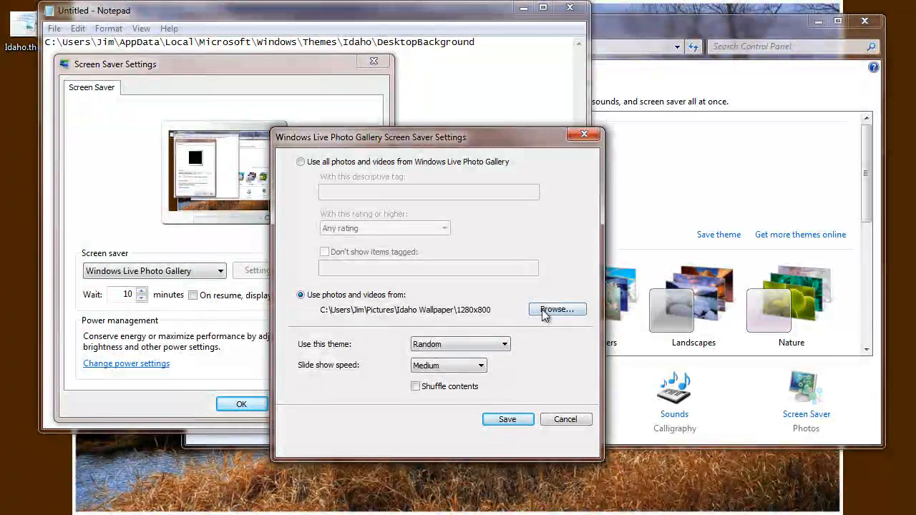
{"action": "left_click", "coordinate": [557, 309]}
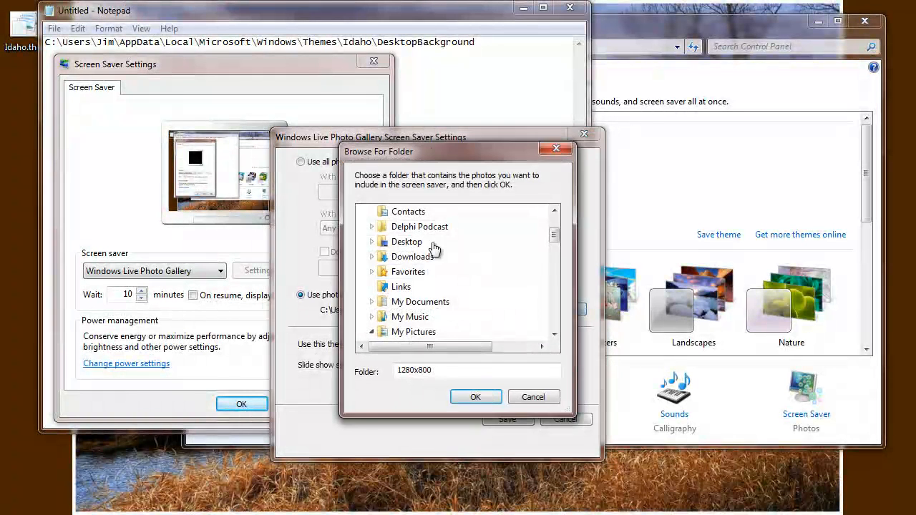
{"action": "left_click", "coordinate": [532, 396]}
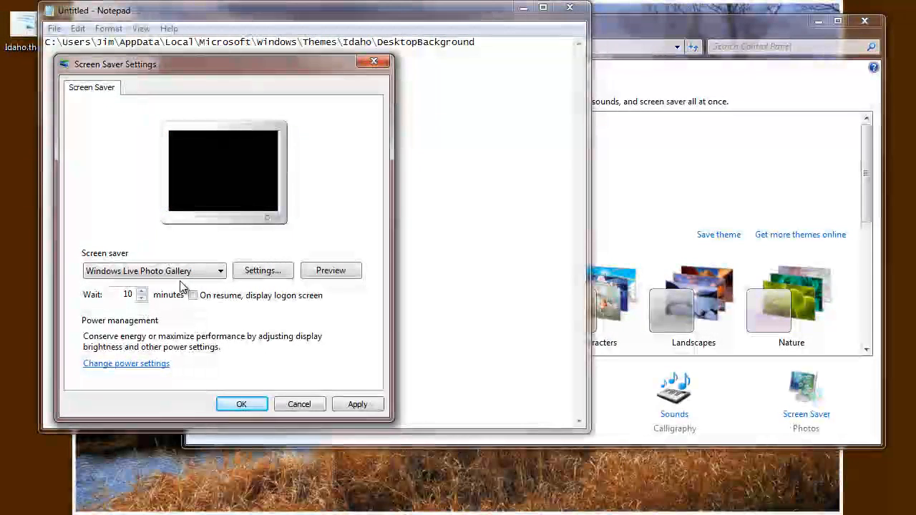
- Select Google Photos Screensaver, configure specific computer folders and browse to add one
{"action": "left_click", "coordinate": [155, 271]}
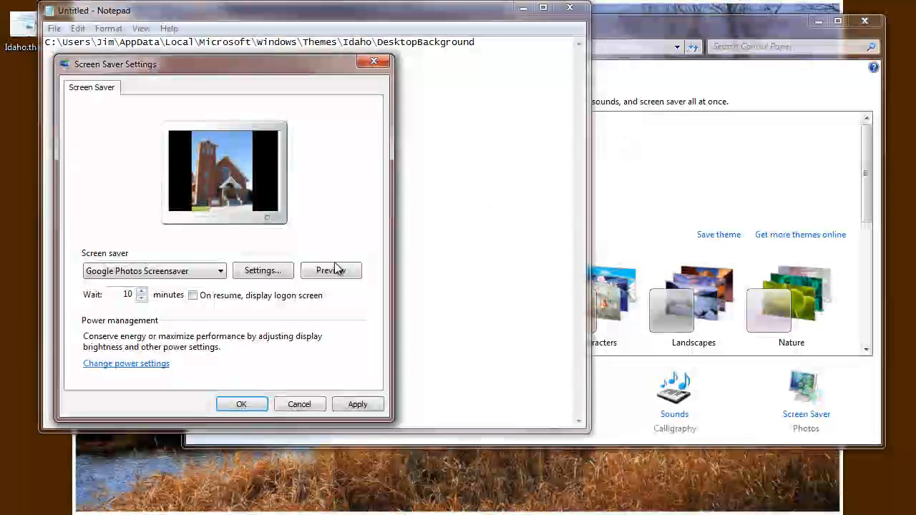
{"action": "left_click", "coordinate": [262, 269]}
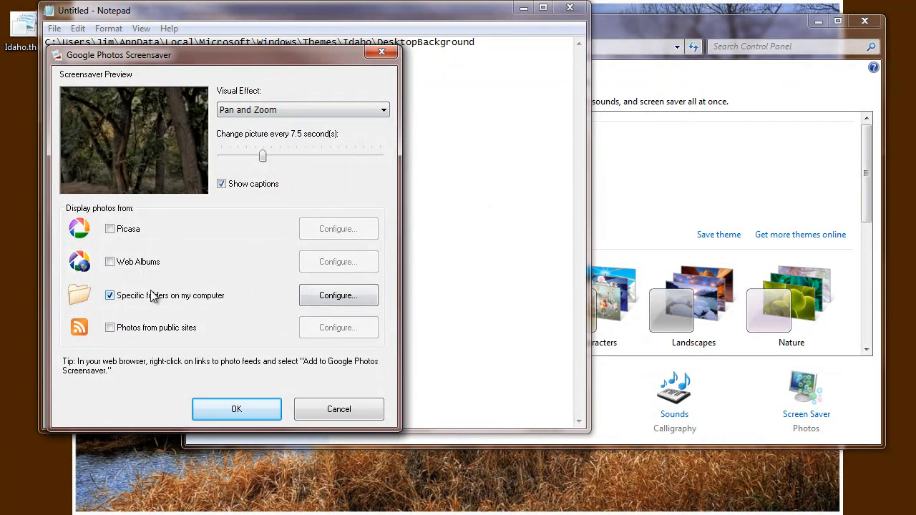
{"action": "left_click", "coordinate": [338, 295]}
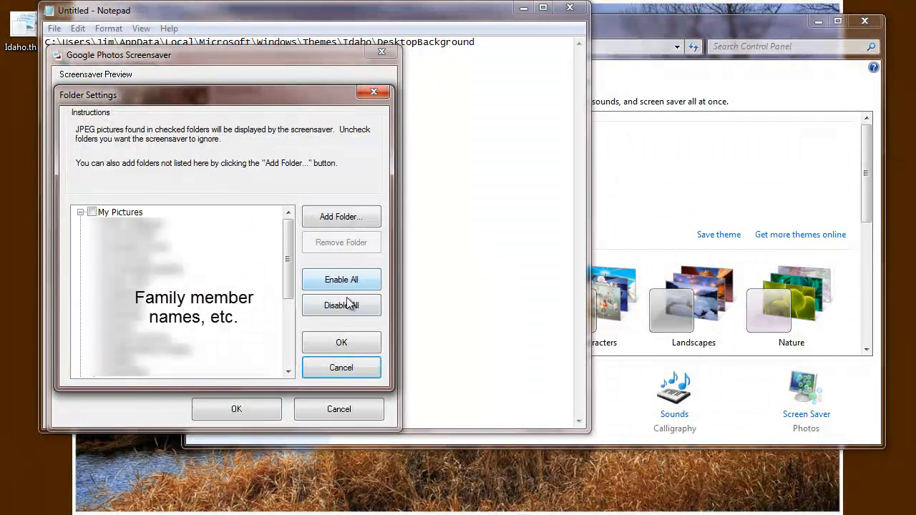
{"action": "left_click", "coordinate": [340, 218]}
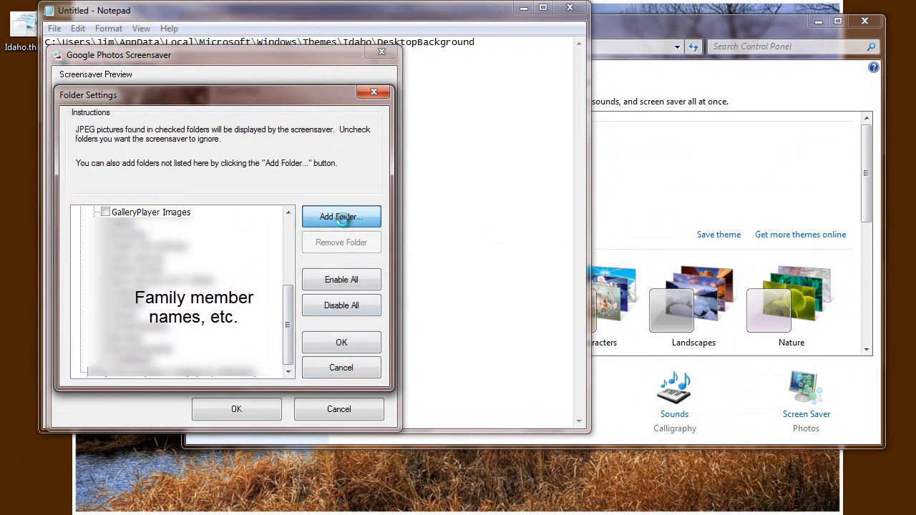
{"action": "left_click", "coordinate": [340, 217]}
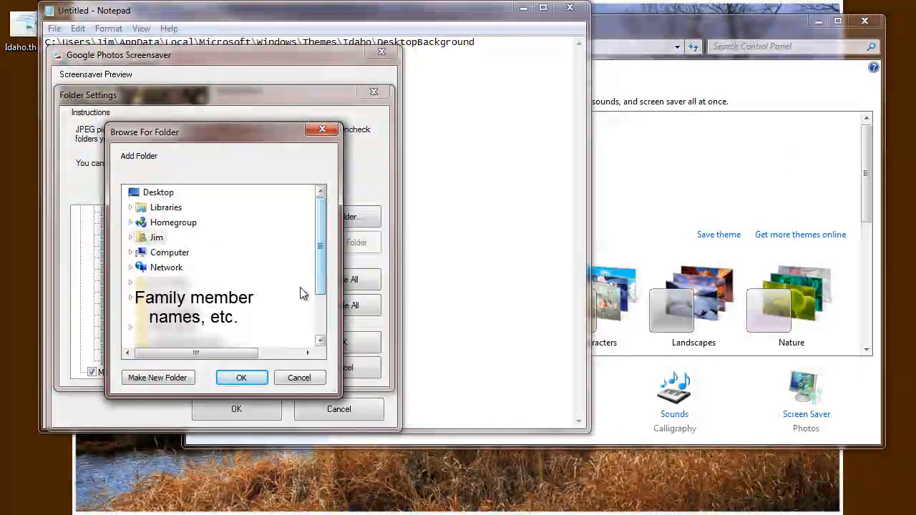
{"action": "left_click", "coordinate": [299, 378]}
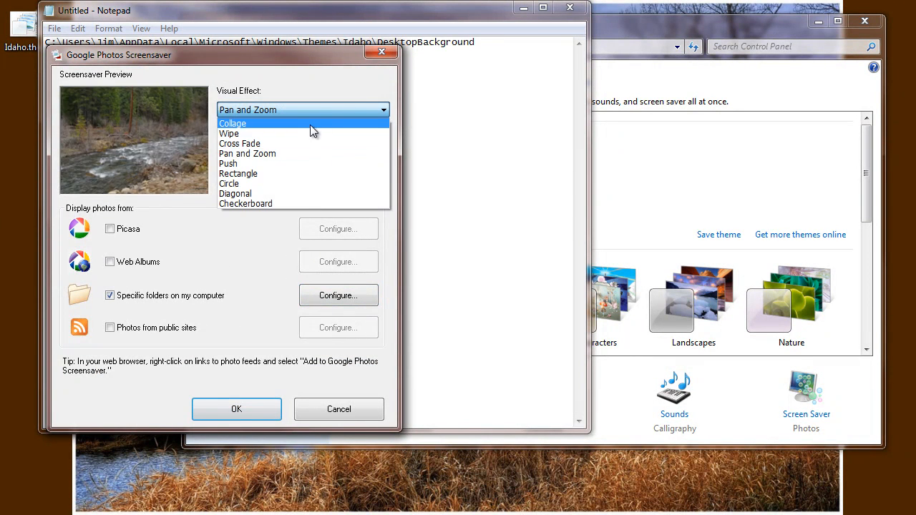
- Set the Push visual effect at 3.0 seconds per picture and apply it as the screen saver
{"action": "left_click", "coordinate": [232, 123]}
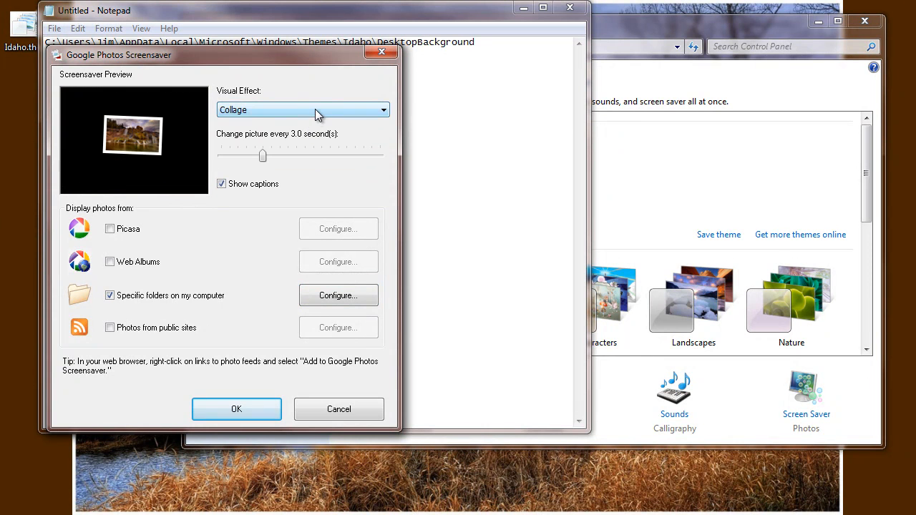
{"action": "left_click", "coordinate": [302, 109]}
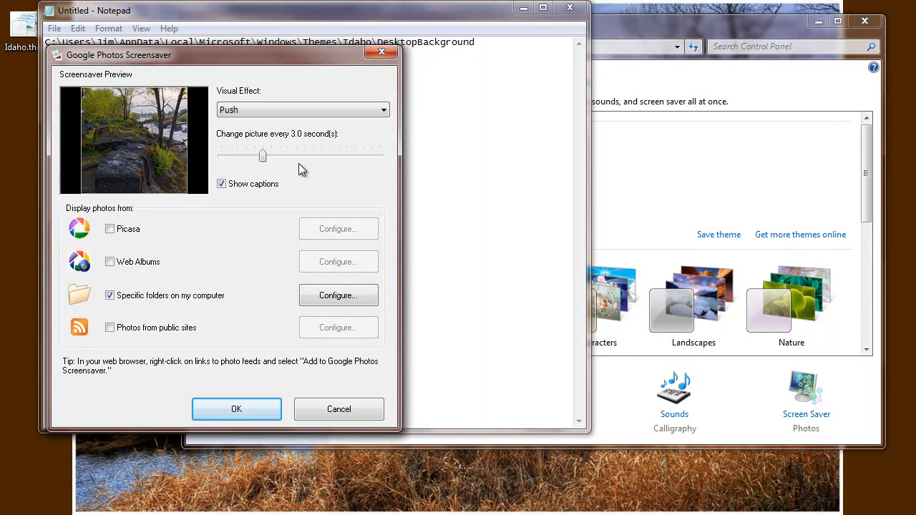
{"action": "left_click_drag", "start_coordinate": [264, 155], "coordinate": [222, 155]}
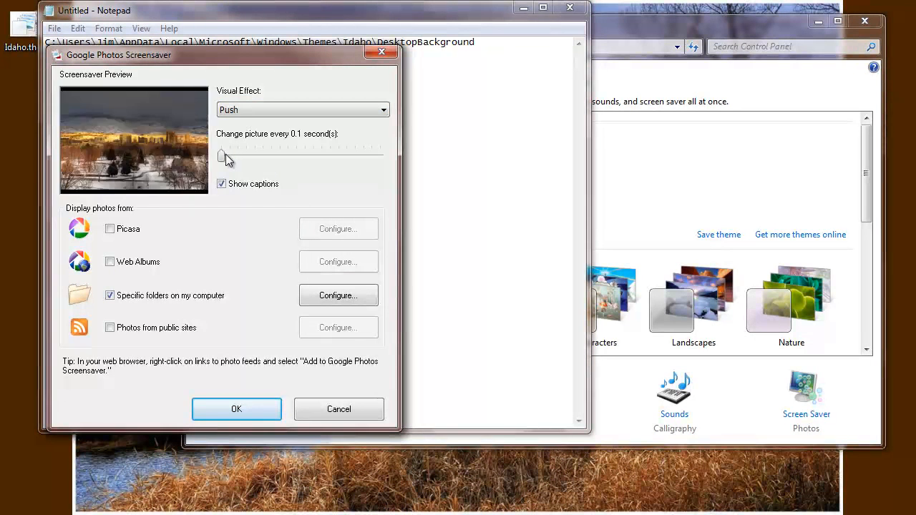
{"action": "left_click_drag", "start_coordinate": [224, 155], "coordinate": [271, 154]}
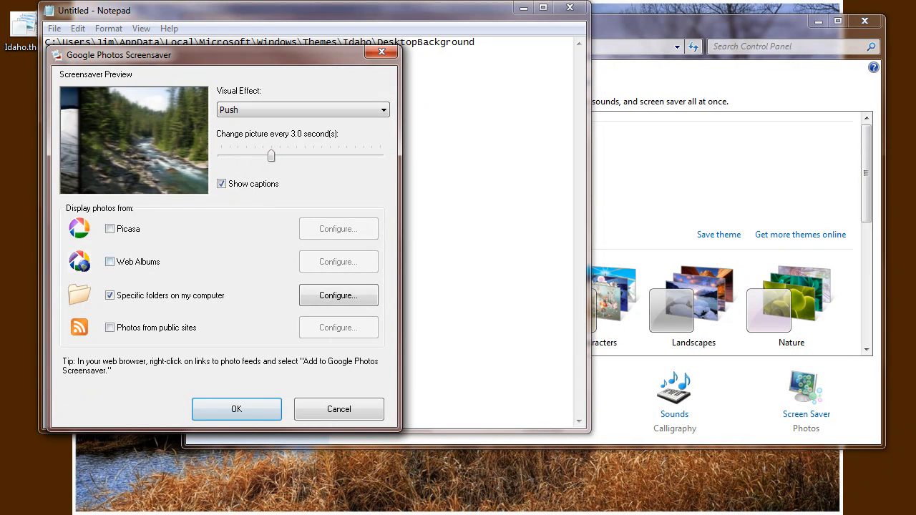
{"action": "left_click", "coordinate": [236, 410]}
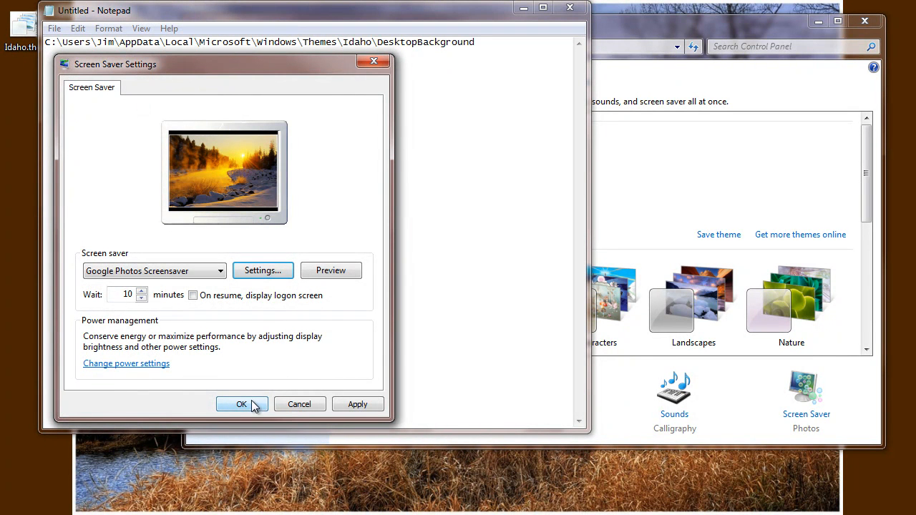
{"action": "left_click", "coordinate": [241, 404]}
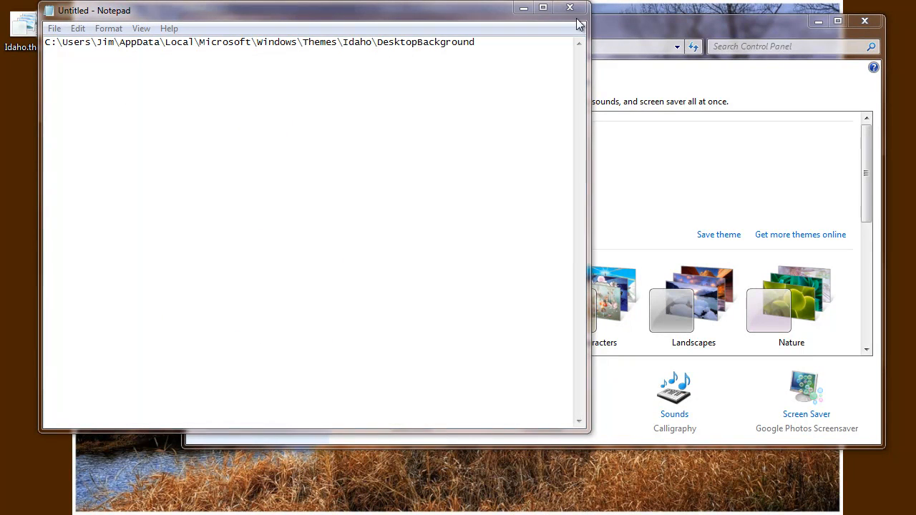
- Close Notepad without saving and select the Unsaved Theme under My Themes
{"action": "left_click", "coordinate": [570, 7]}
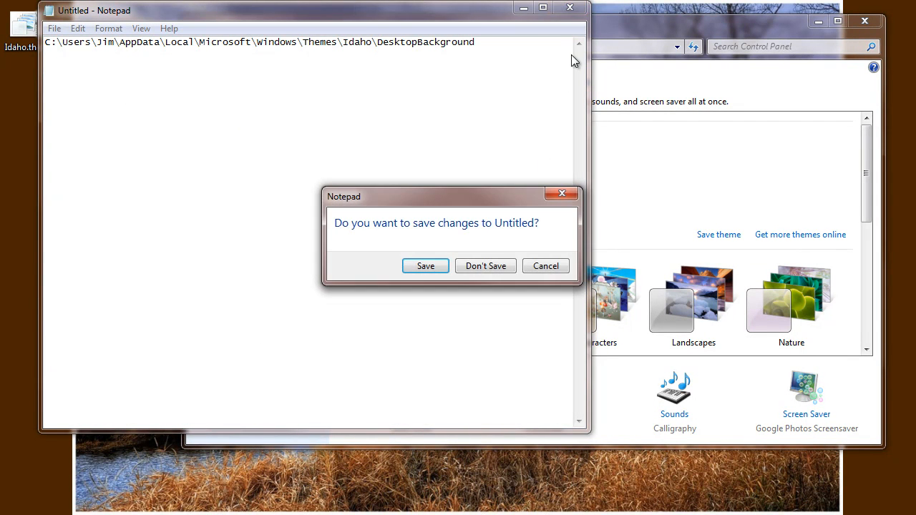
{"action": "left_click", "coordinate": [485, 264]}
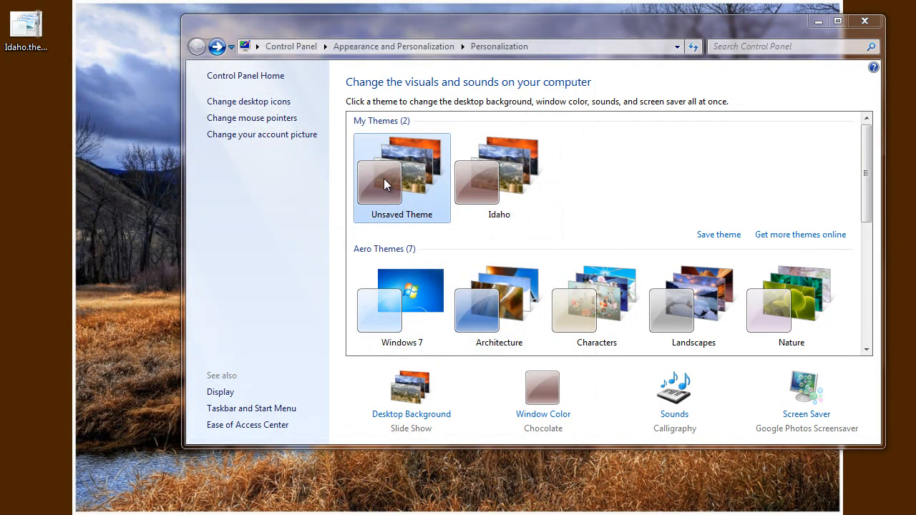
{"action": "mouse_move", "coordinate": [422, 212]}
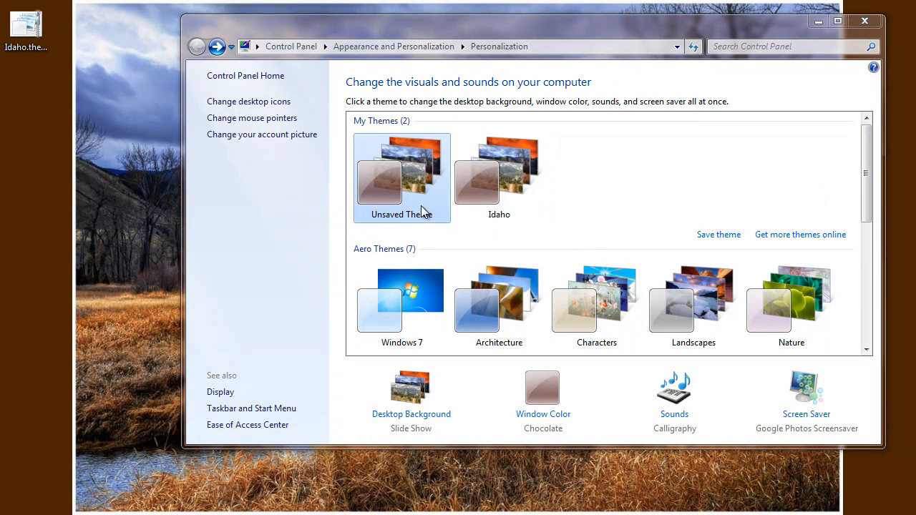
{"action": "mouse_move", "coordinate": [408, 212]}
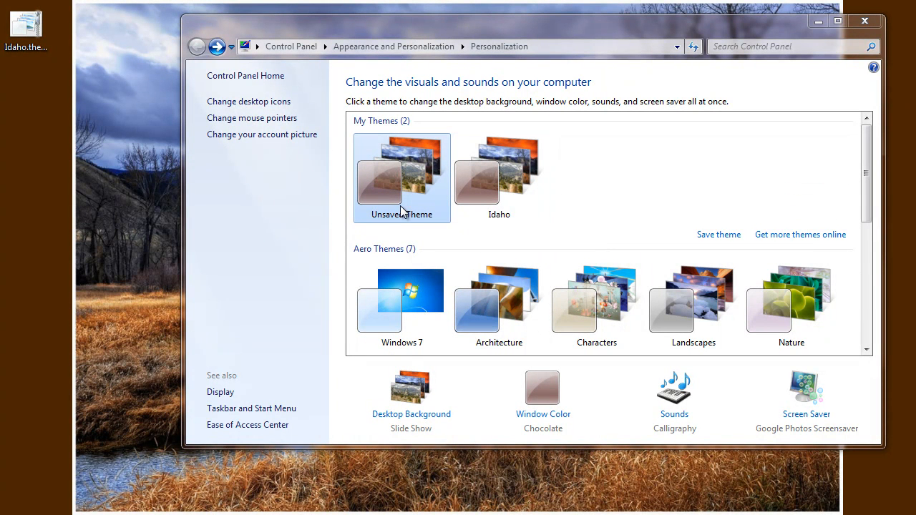
{"action": "left_click", "coordinate": [498, 172]}
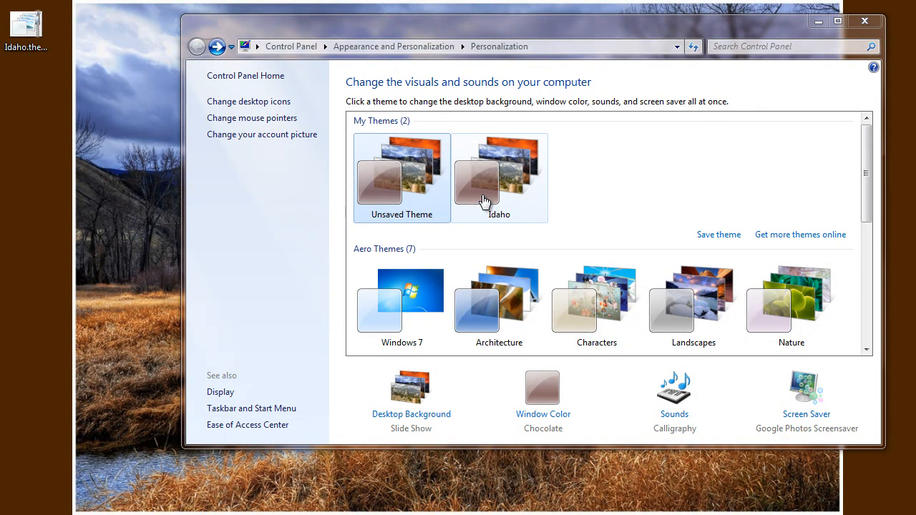
{"action": "mouse_move", "coordinate": [500, 194]}
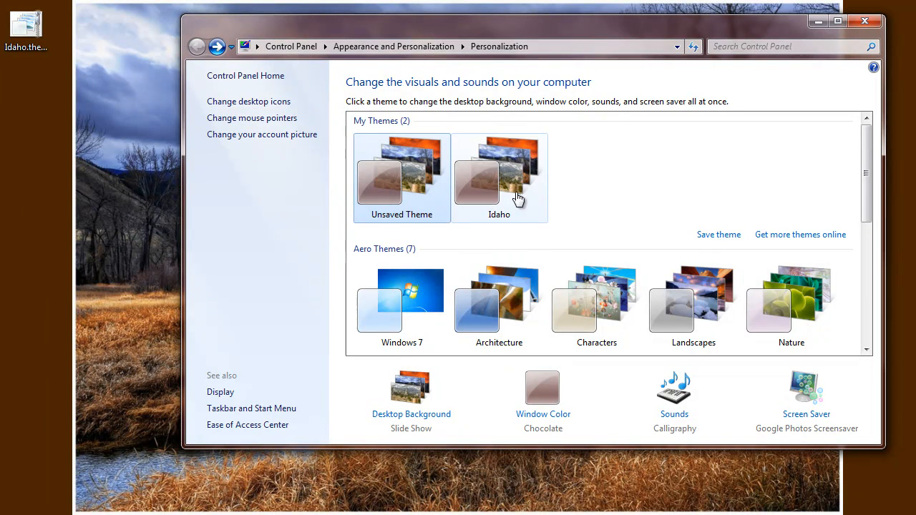
- Save the Unsaved Theme under the name 'Idaho - Screen Saver Too'
{"action": "right_click", "coordinate": [499, 179]}
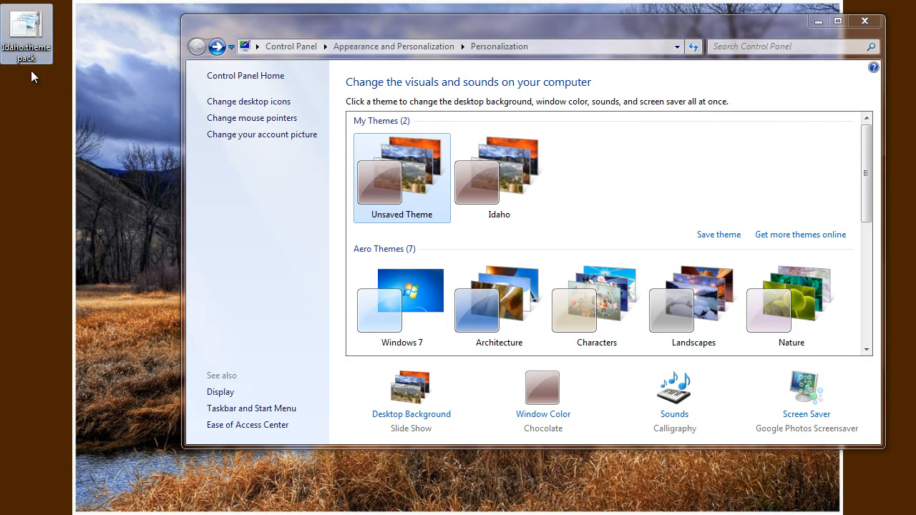
{"action": "mouse_move", "coordinate": [380, 118]}
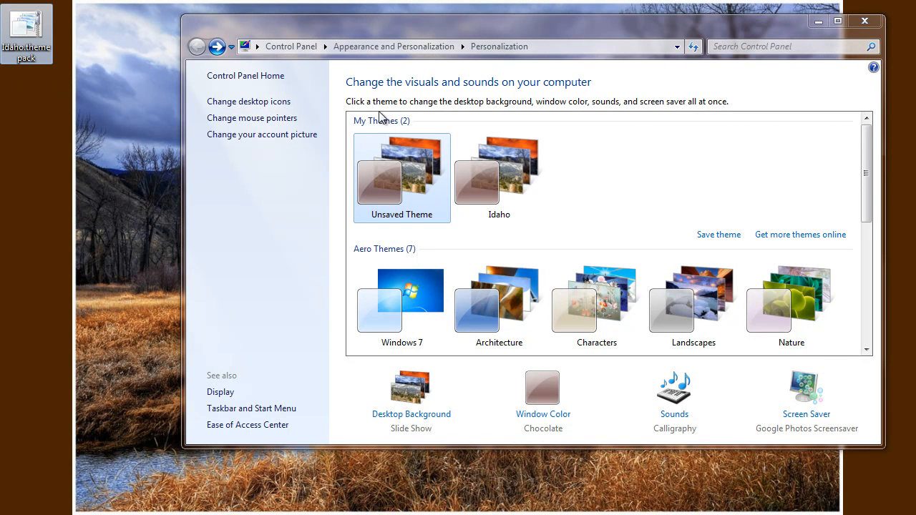
{"action": "mouse_move", "coordinate": [600, 115]}
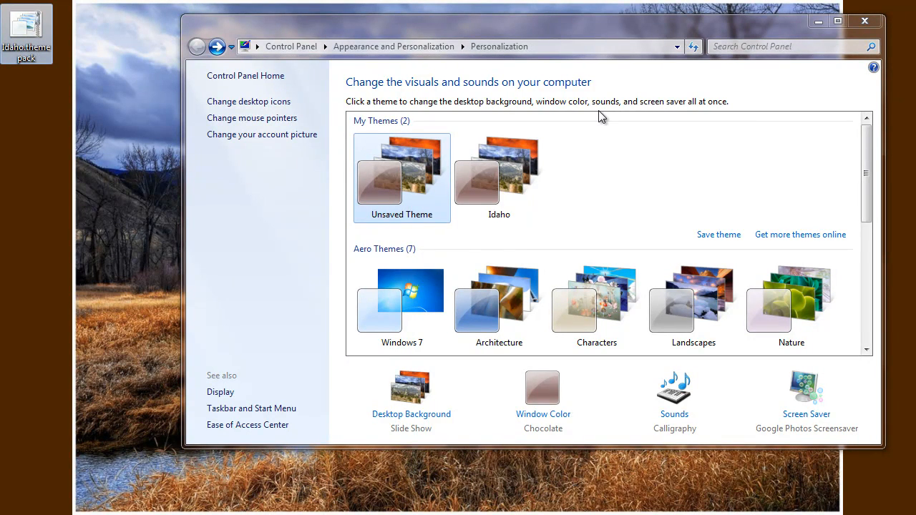
{"action": "left_click", "coordinate": [498, 177]}
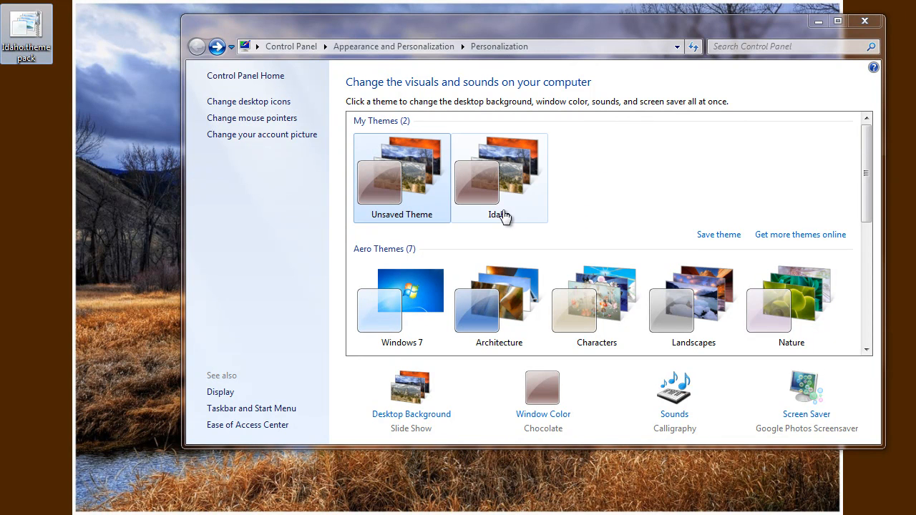
{"action": "right_click", "coordinate": [498, 179]}
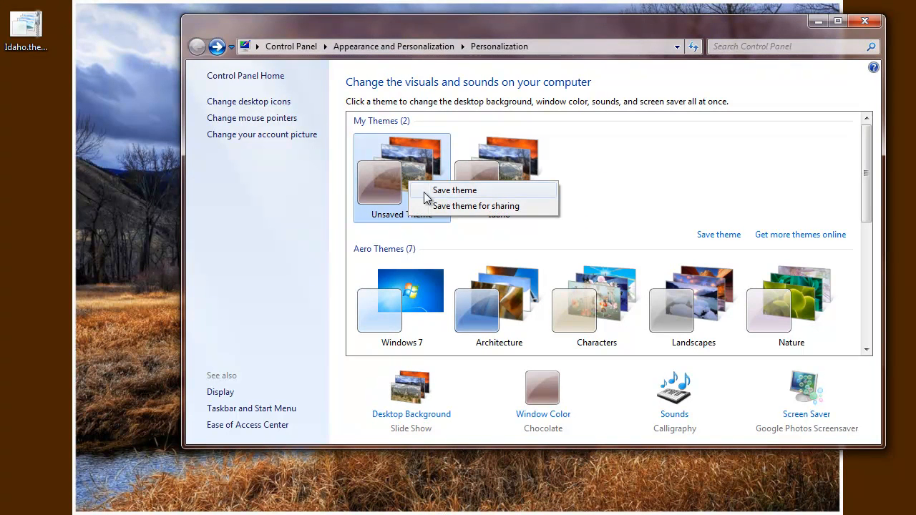
{"action": "left_click", "coordinate": [456, 189]}
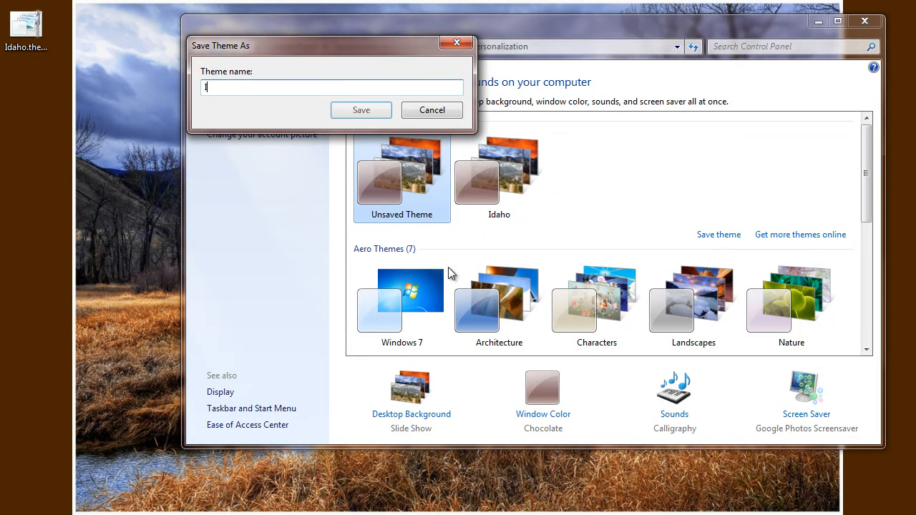
{"action": "type", "text": "Idaho -"}
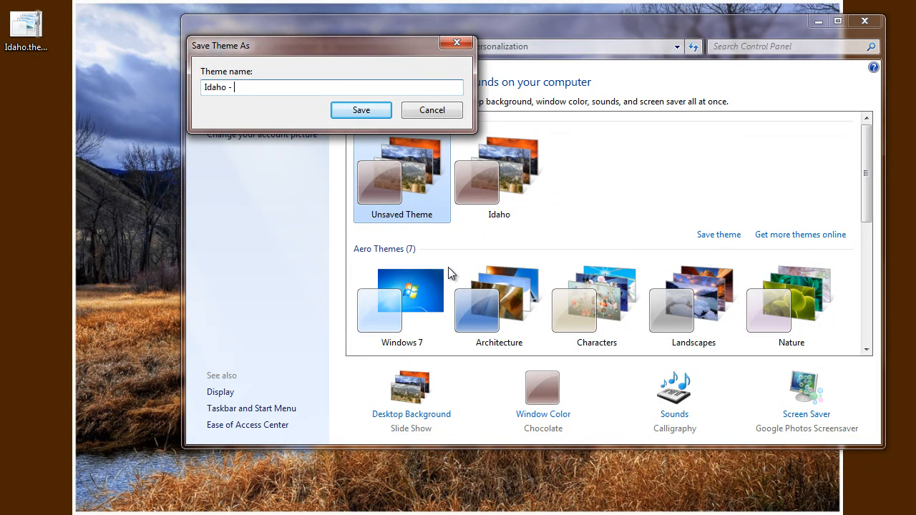
{"action": "type", "text": "Screen"}
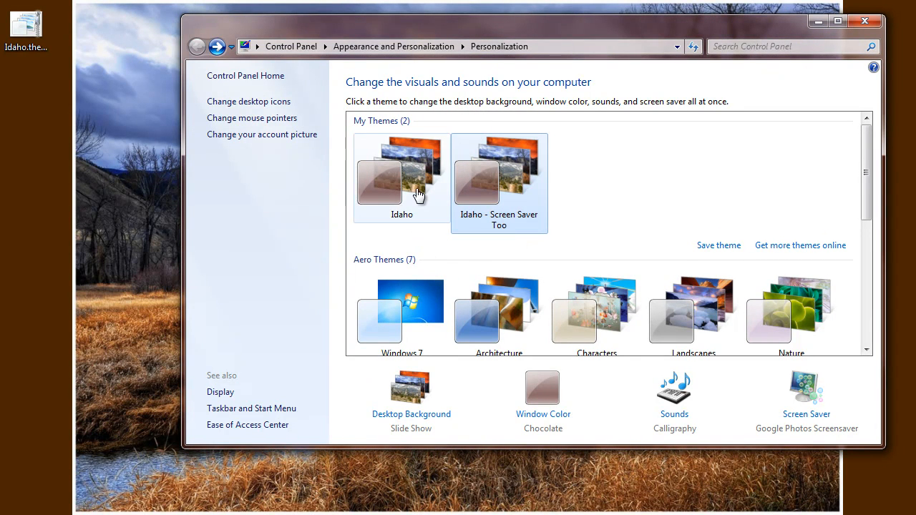
- Delete the original Idaho theme and set the screen saver to Photos, then select the new unsaved theme
{"action": "right_click", "coordinate": [401, 179]}
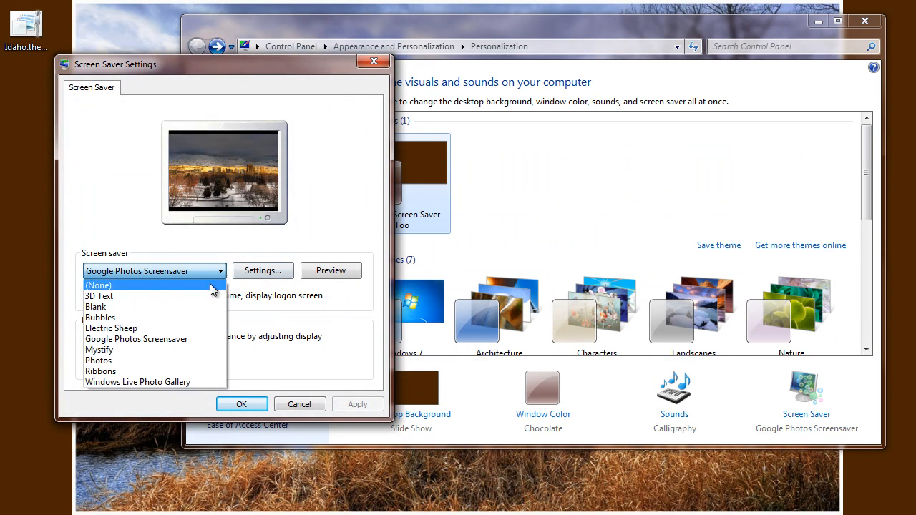
{"action": "left_click", "coordinate": [98, 361]}
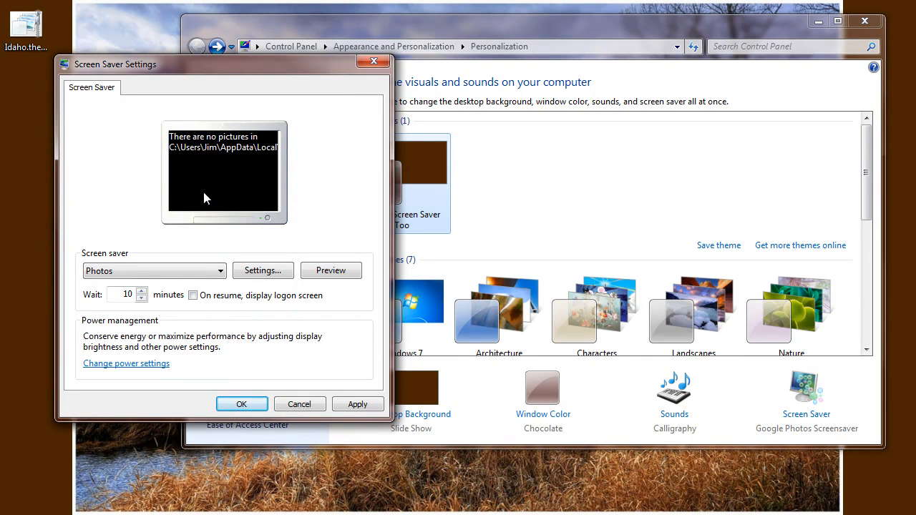
{"action": "mouse_move", "coordinate": [331, 269]}
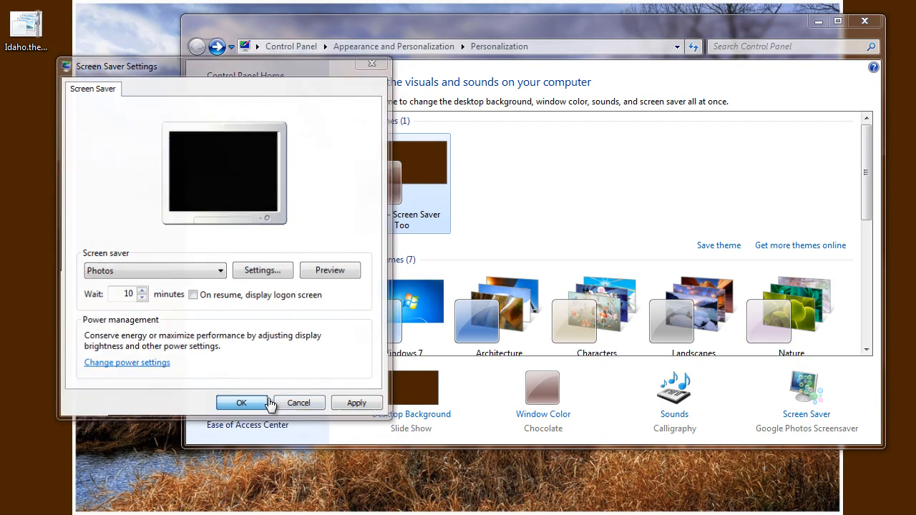
{"action": "left_click", "coordinate": [241, 402]}
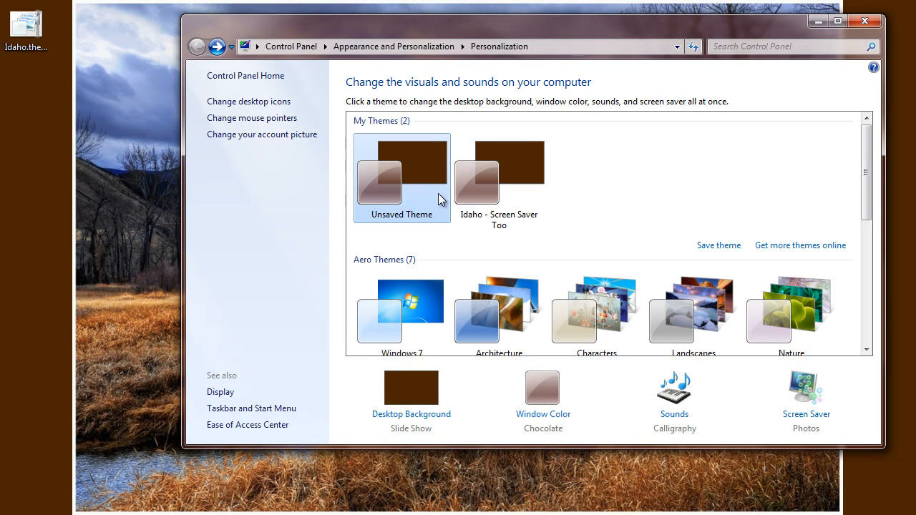
{"action": "left_click", "coordinate": [498, 177]}
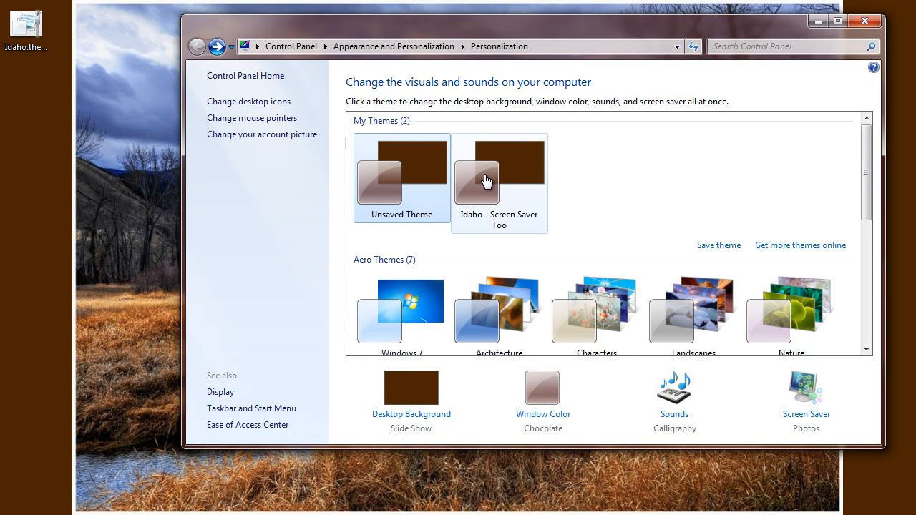